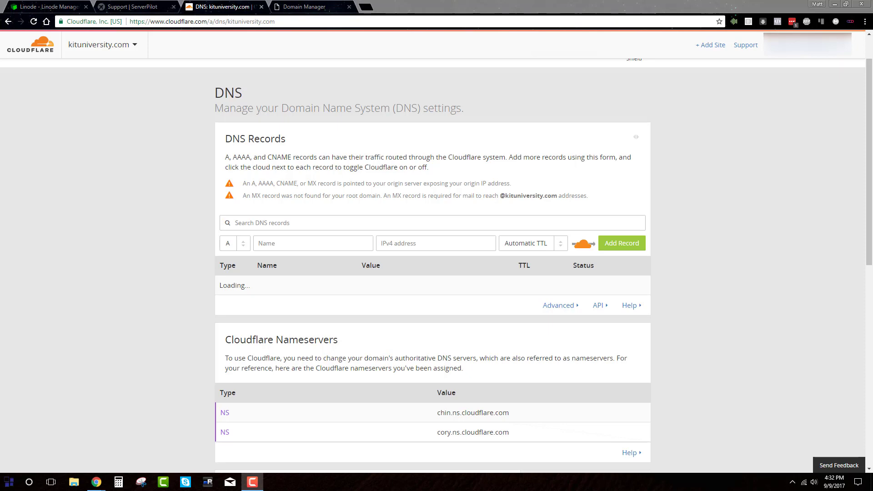
Step: Review the Linode, ServerPilot, Cloudflare and GoDaddy pages, landing on GoDaddy's DNS management
left_click(47, 6)
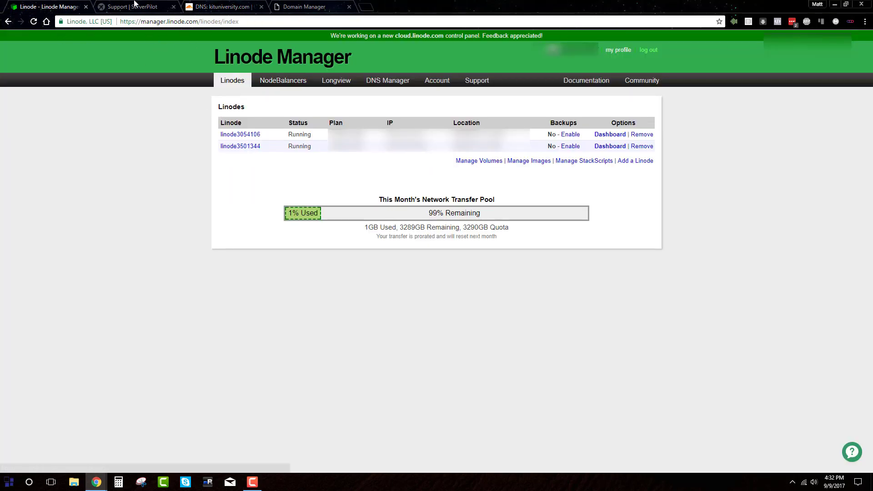
left_click(137, 6)
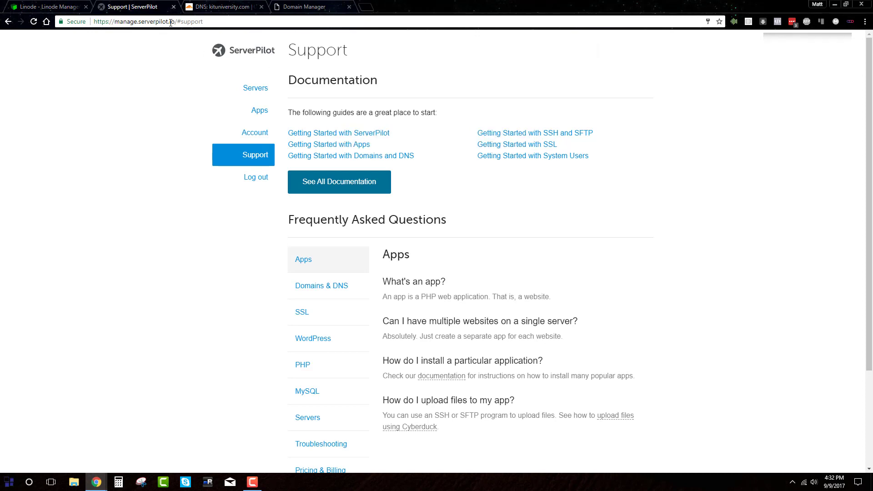
left_click(217, 6)
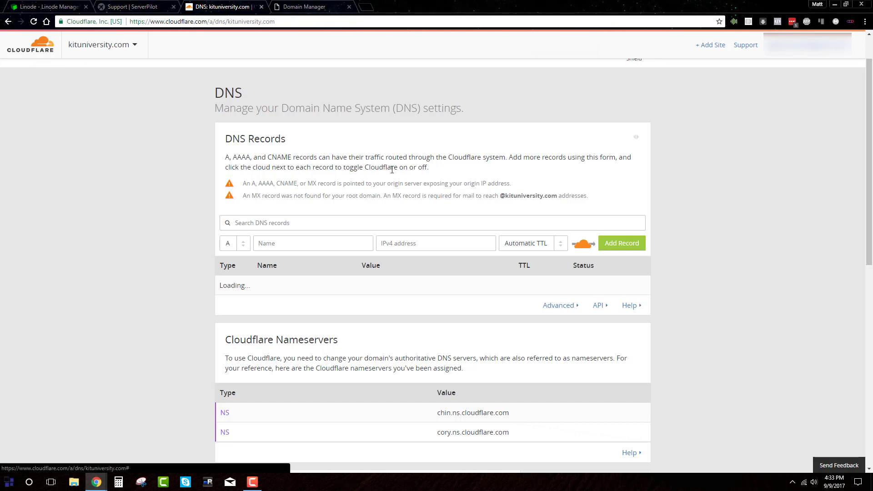
left_click(306, 7)
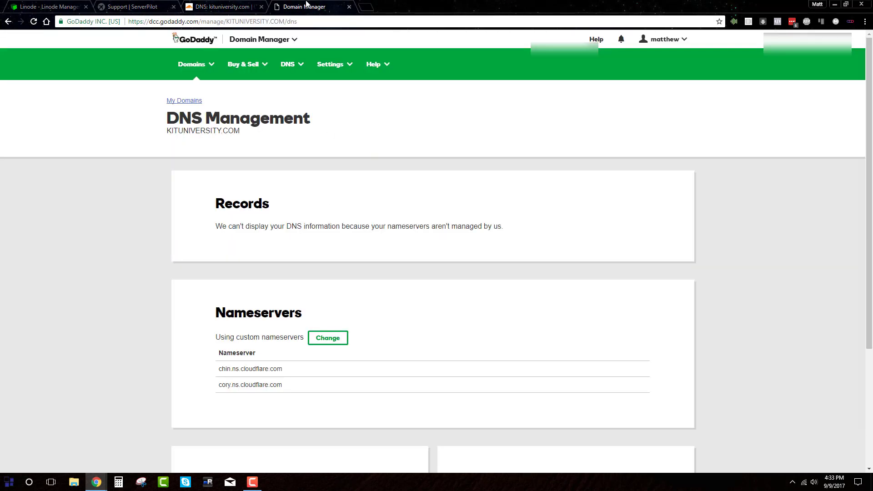
mouse_move(264, 212)
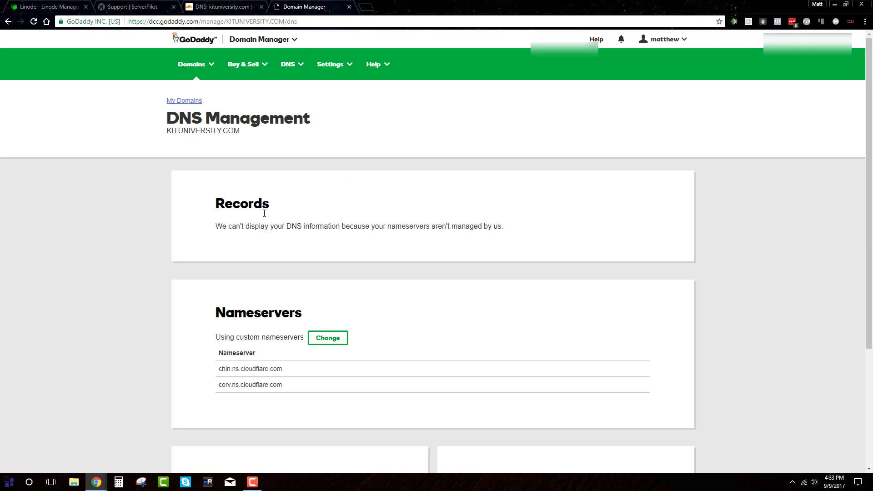
mouse_move(355, 267)
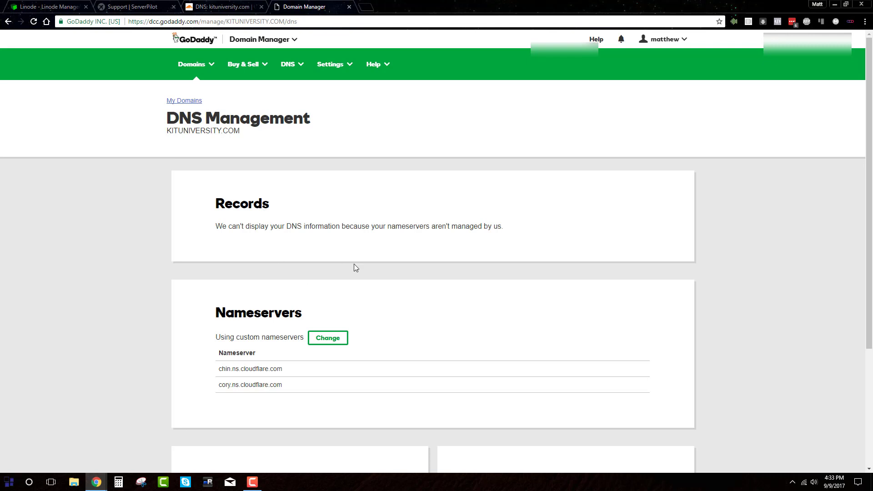
mouse_move(238, 8)
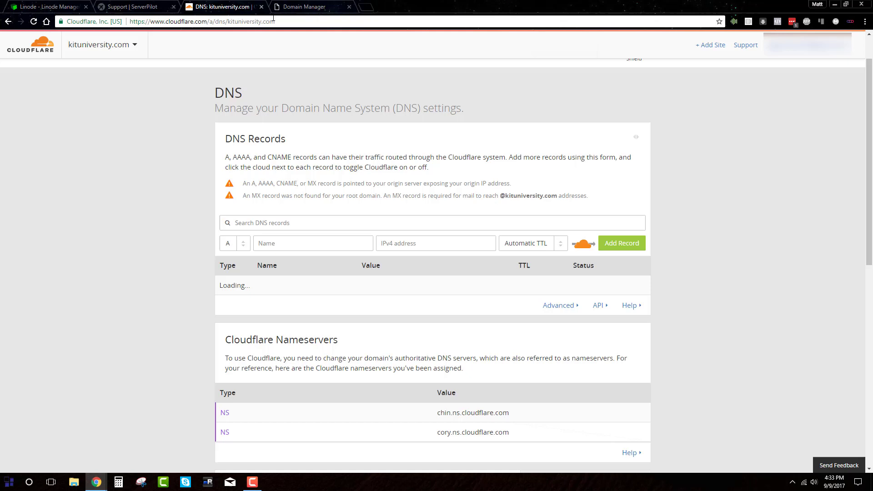
mouse_move(71, 48)
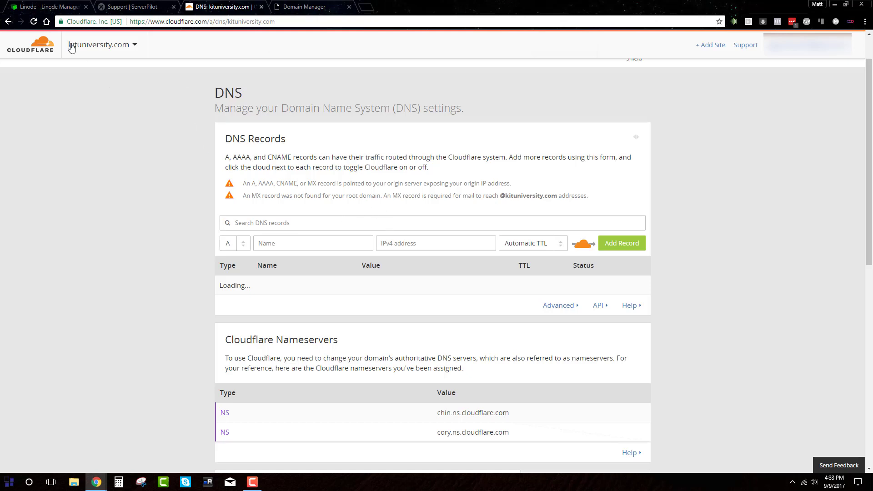
mouse_move(283, 156)
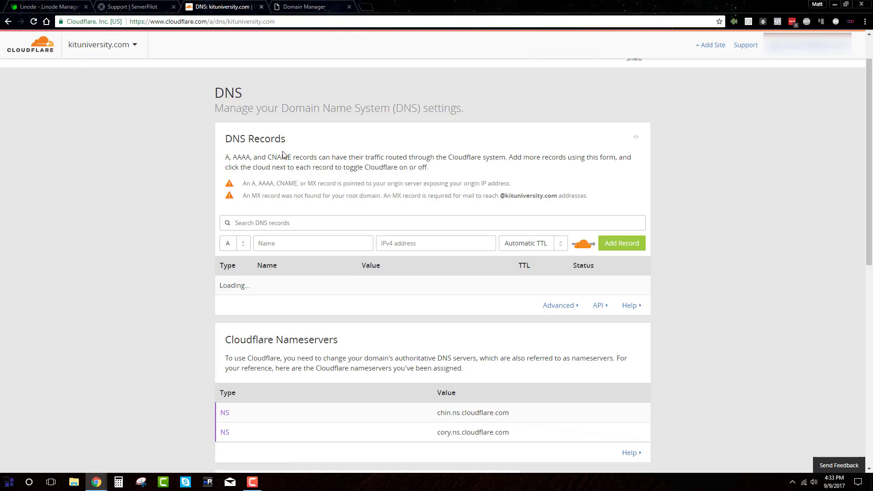
left_click(303, 7)
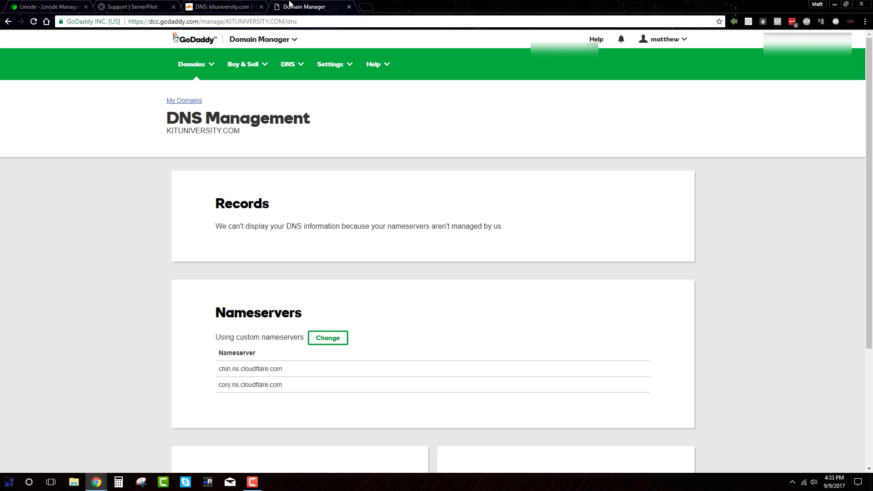
Step: Confirm GoDaddy lists the two Cloudflare nameservers, then bring up the Linode server list
left_click(220, 7)
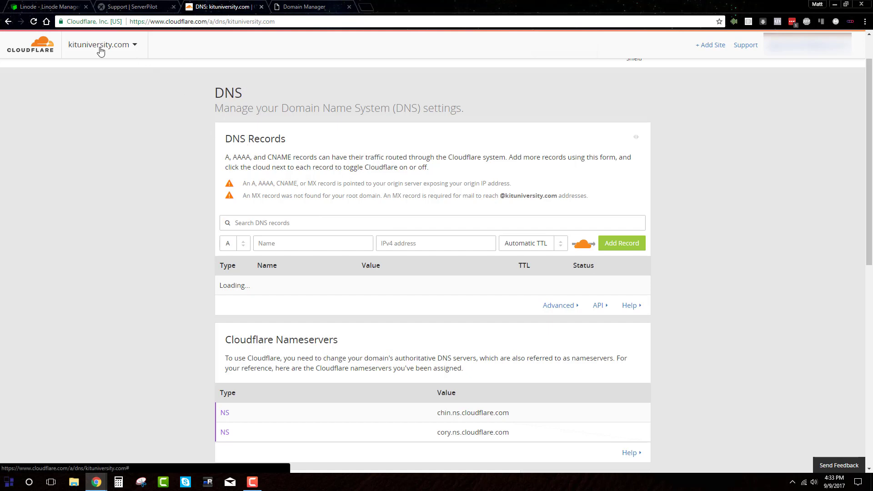
mouse_move(201, 87)
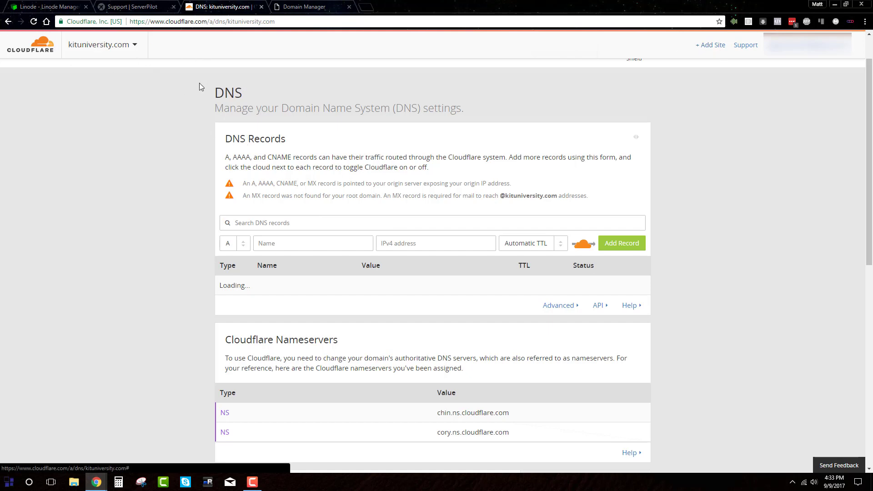
mouse_move(443, 204)
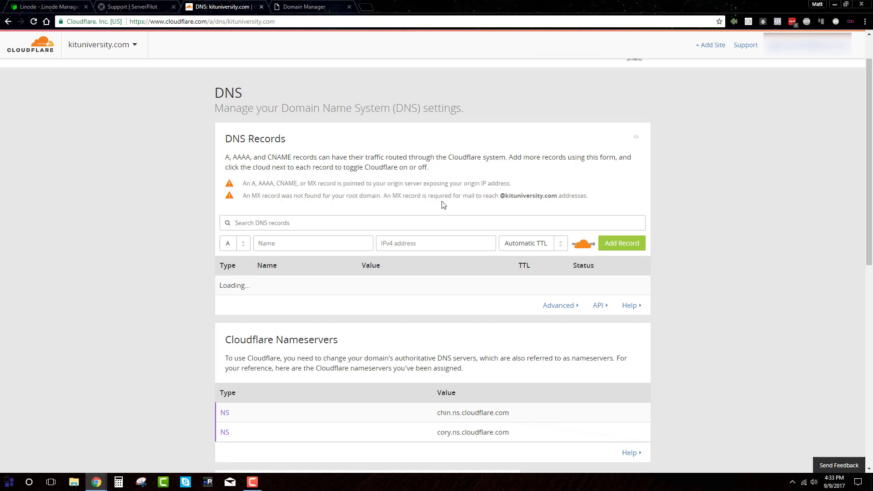
mouse_move(595, 314)
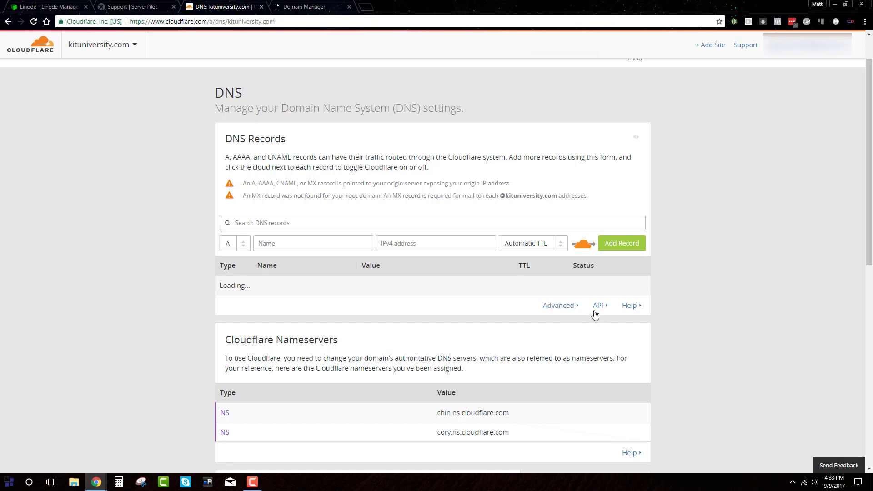
mouse_move(630, 296)
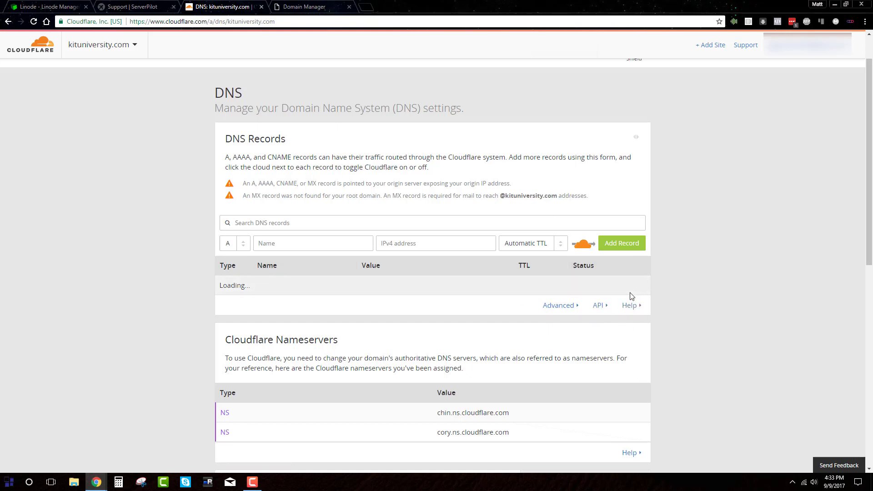
mouse_move(103, 196)
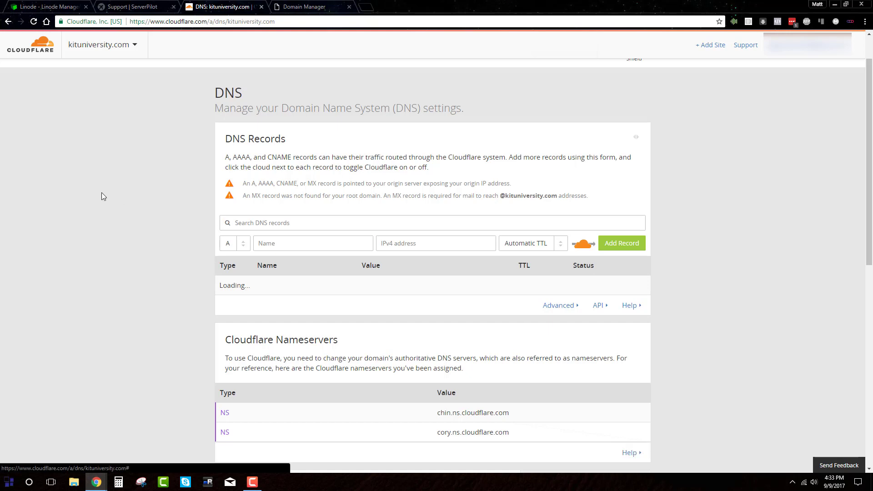
mouse_move(306, 6)
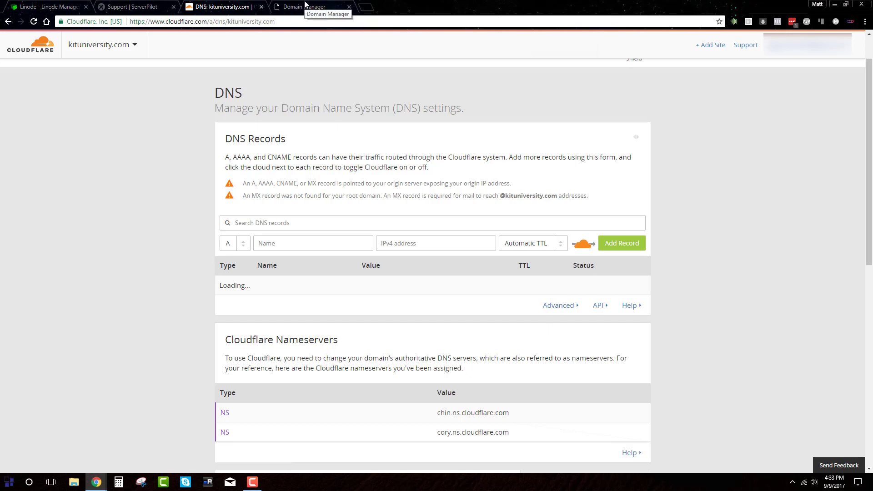
mouse_move(244, 337)
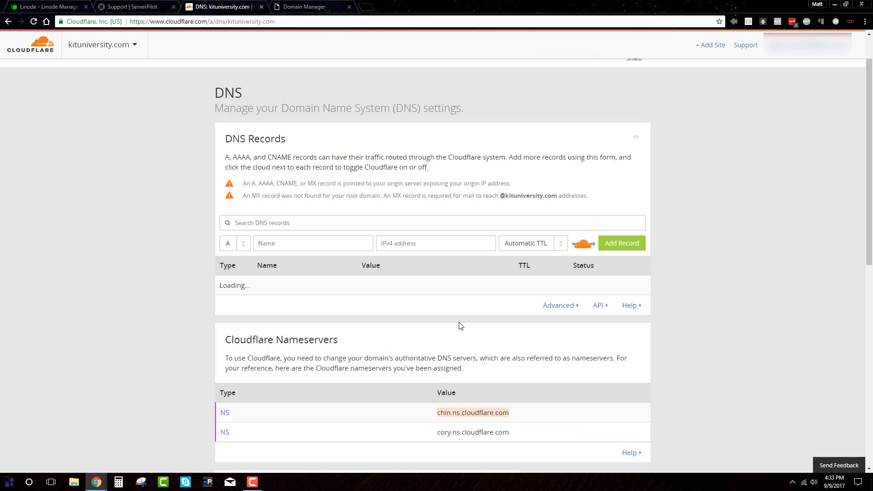
left_click(304, 6)
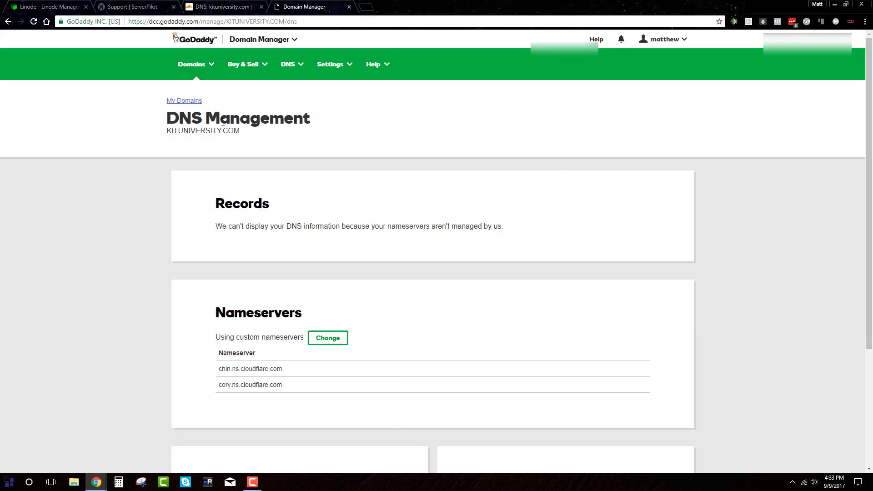
mouse_move(307, 294)
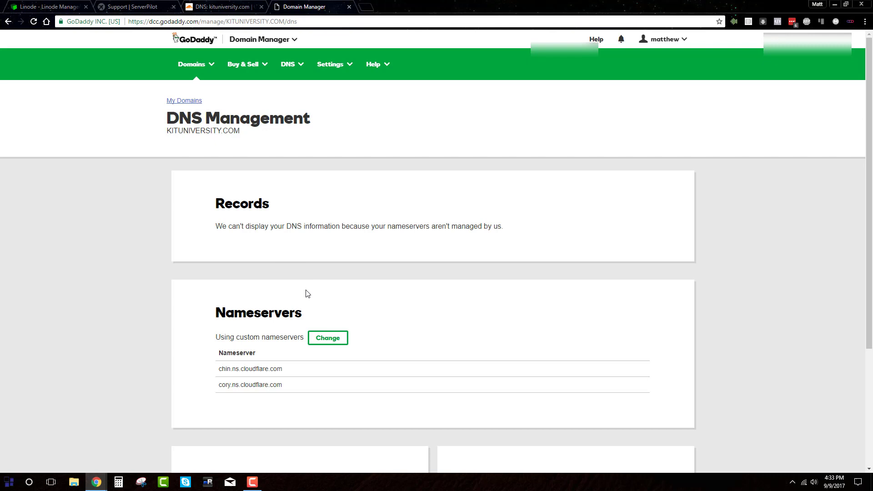
mouse_move(389, 192)
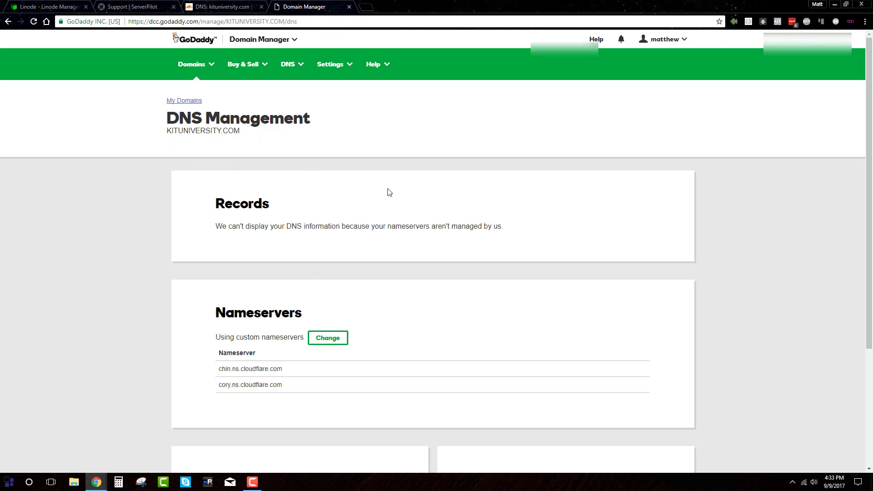
mouse_move(294, 174)
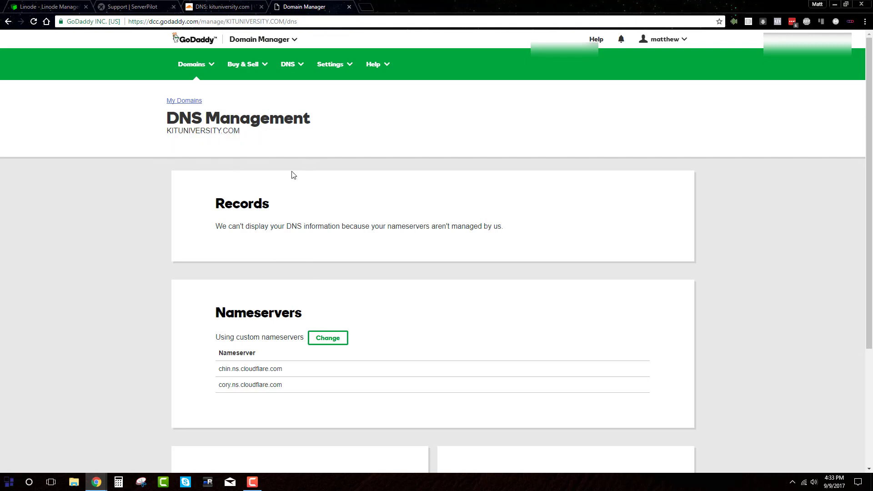
mouse_move(209, 375)
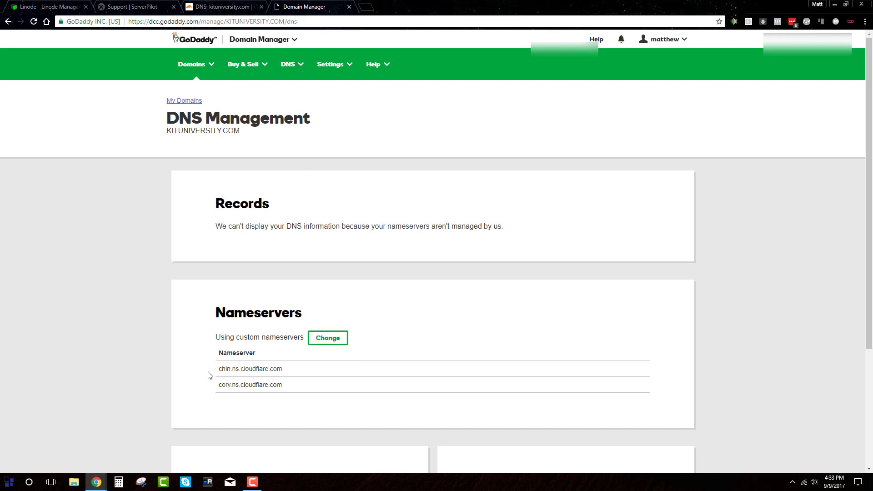
left_click(223, 6)
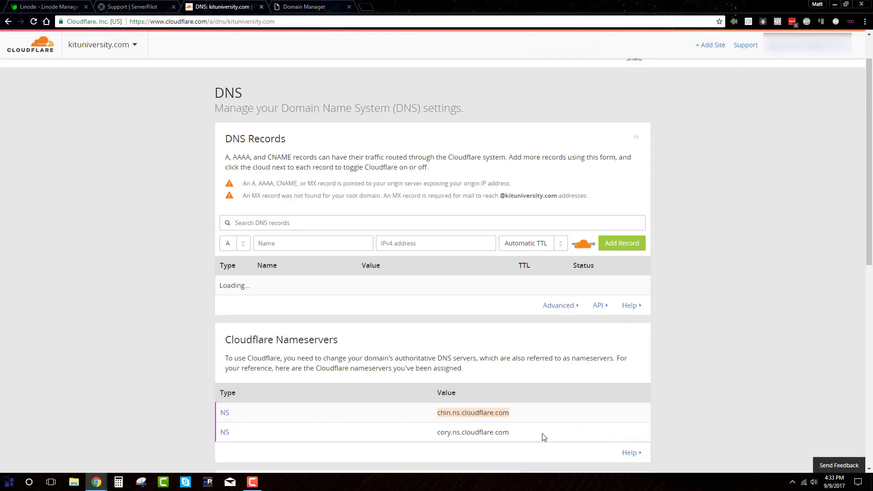
left_click(45, 6)
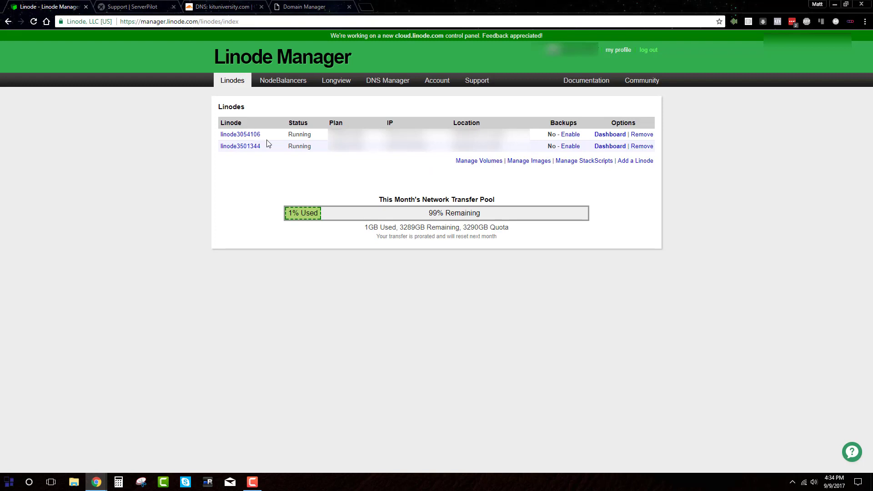
mouse_move(640, 172)
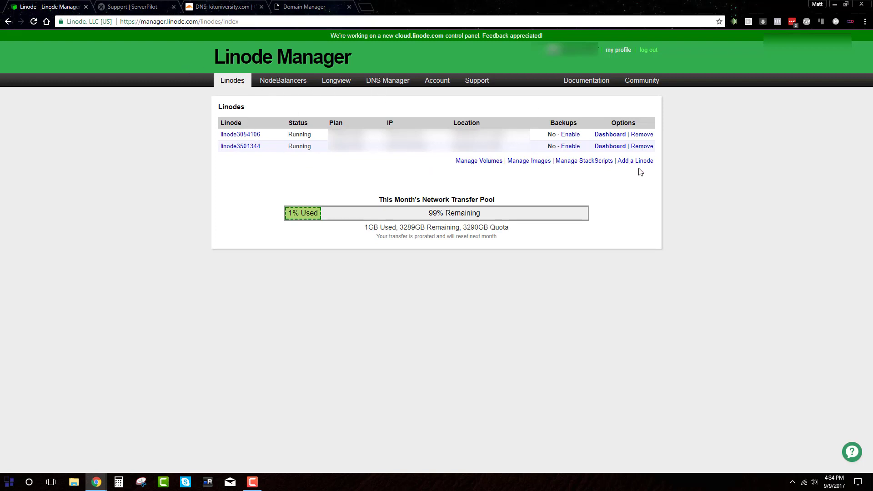
Step: Add a new Linode on the 2048 plan with the location kept as Newark, NJ
left_click(636, 160)
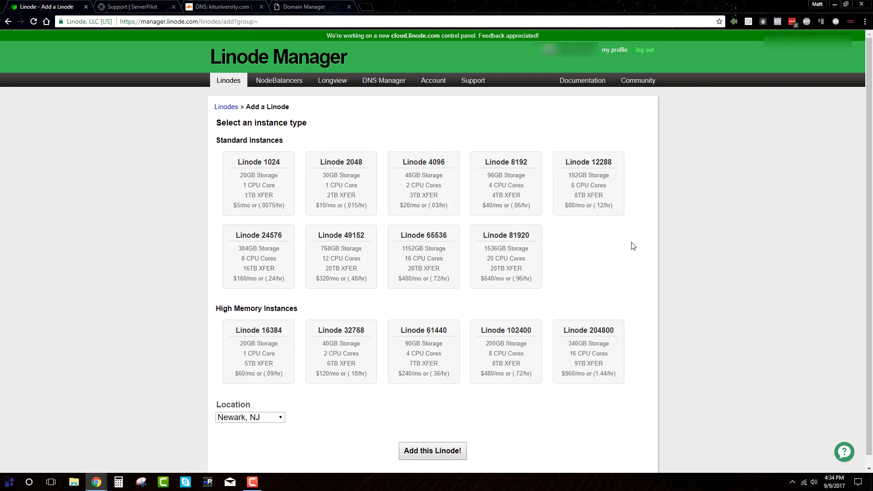
mouse_move(660, 264)
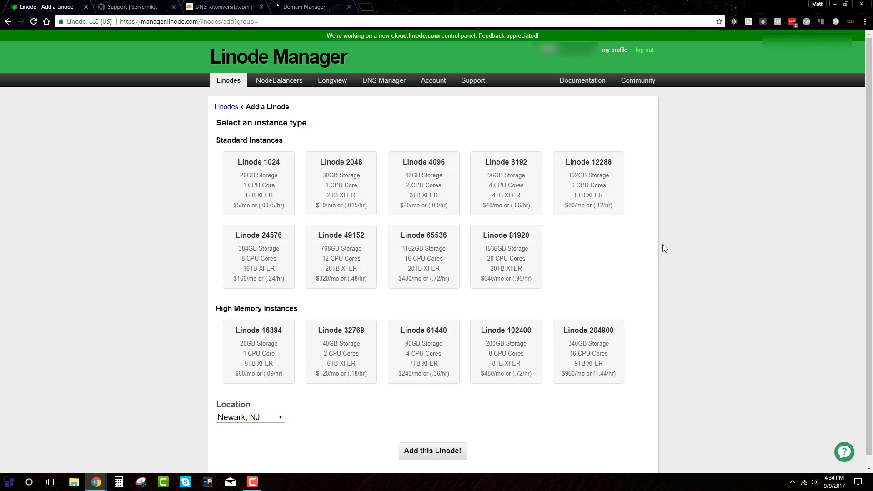
mouse_move(418, 170)
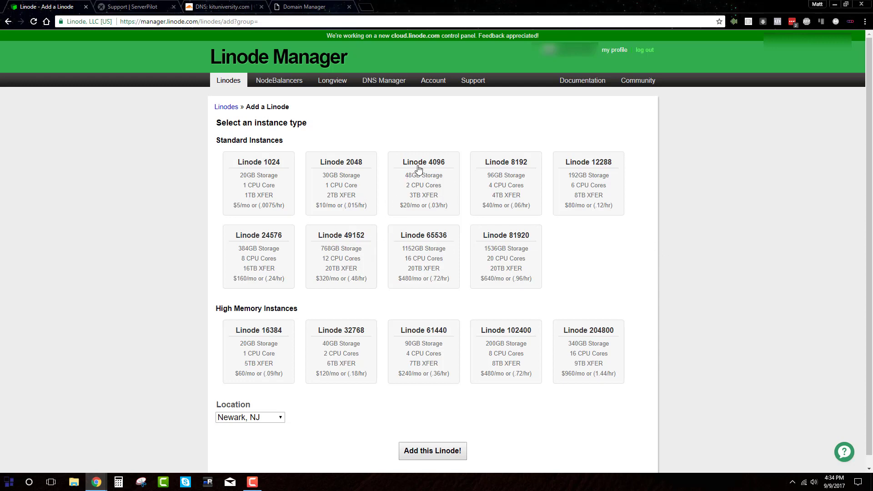
mouse_move(349, 200)
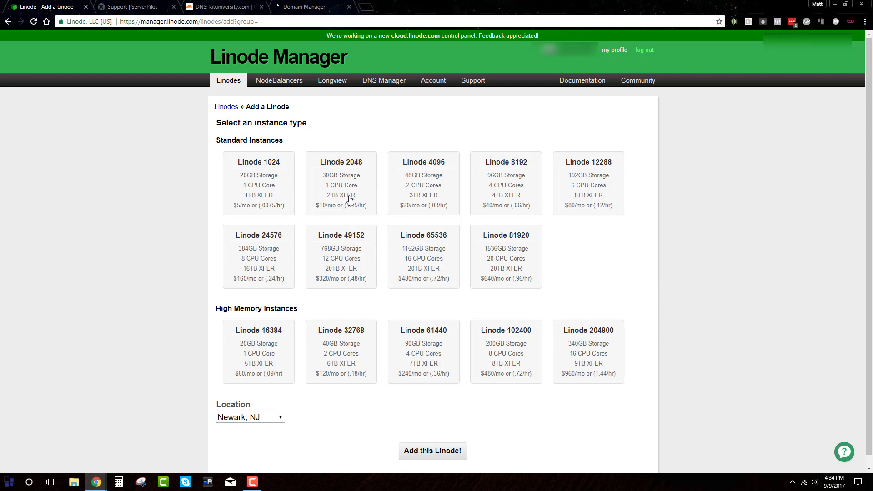
mouse_move(378, 200)
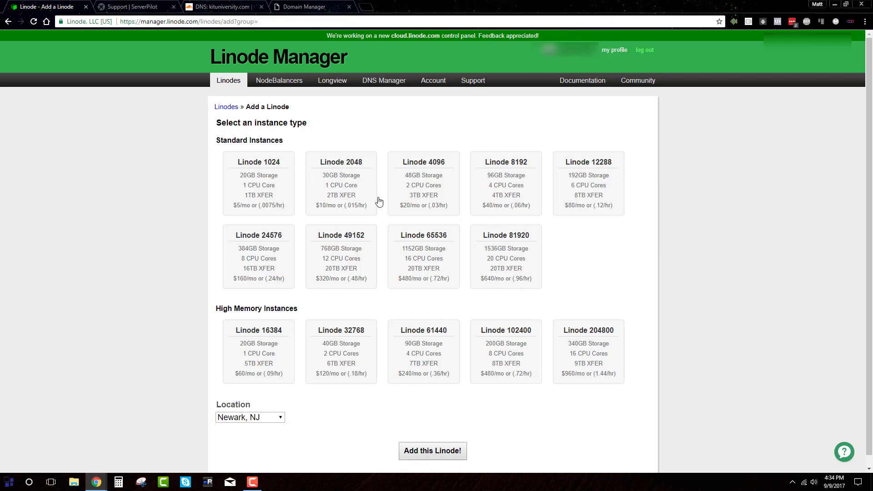
mouse_move(352, 207)
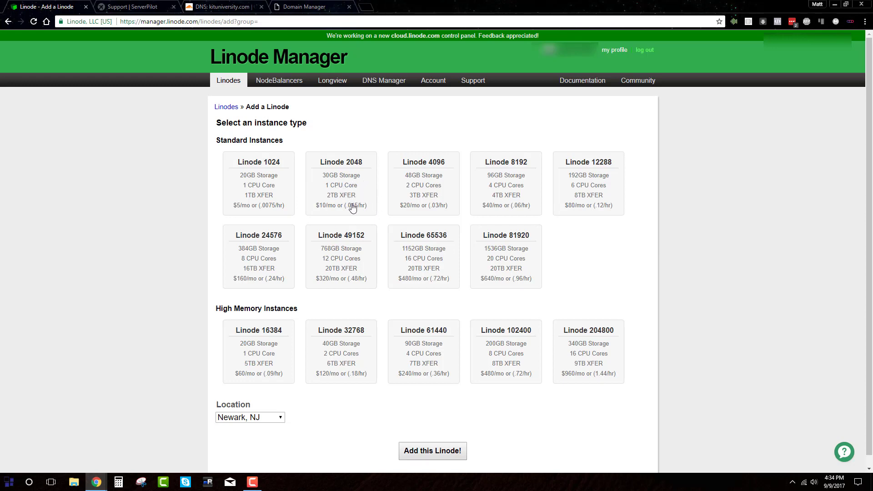
mouse_move(436, 190)
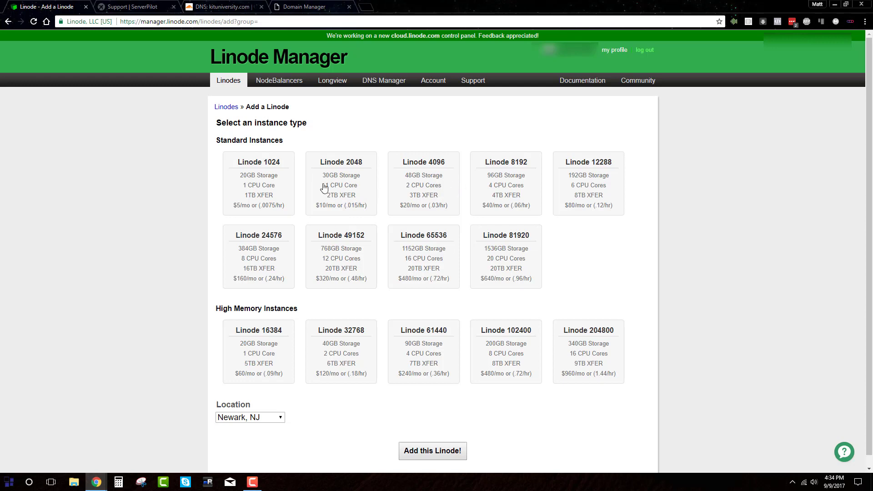
left_click(340, 184)
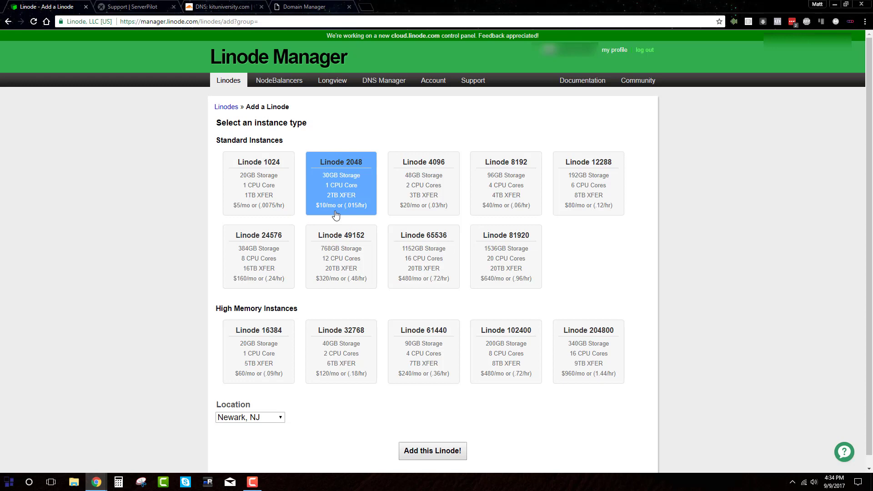
mouse_move(310, 209)
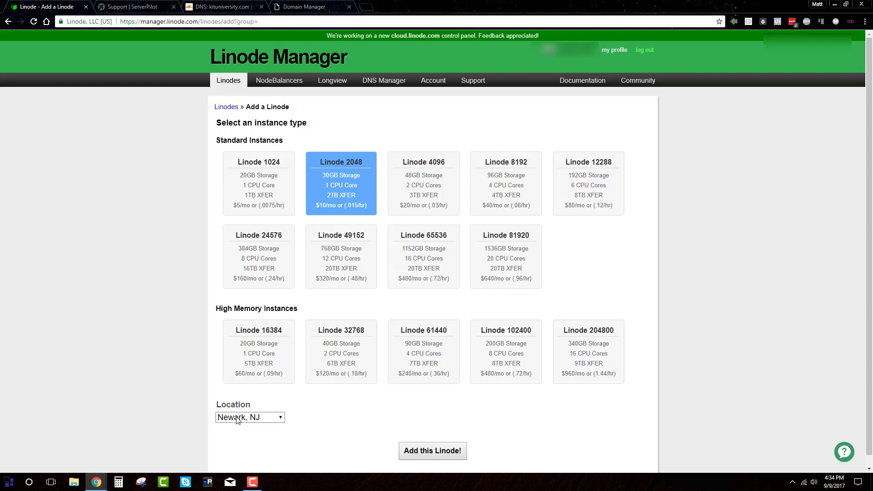
left_click(249, 417)
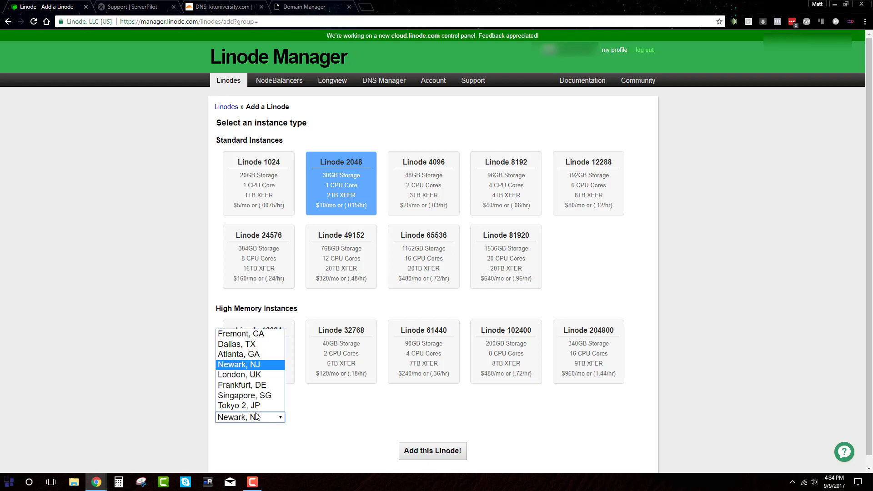
left_click(242, 364)
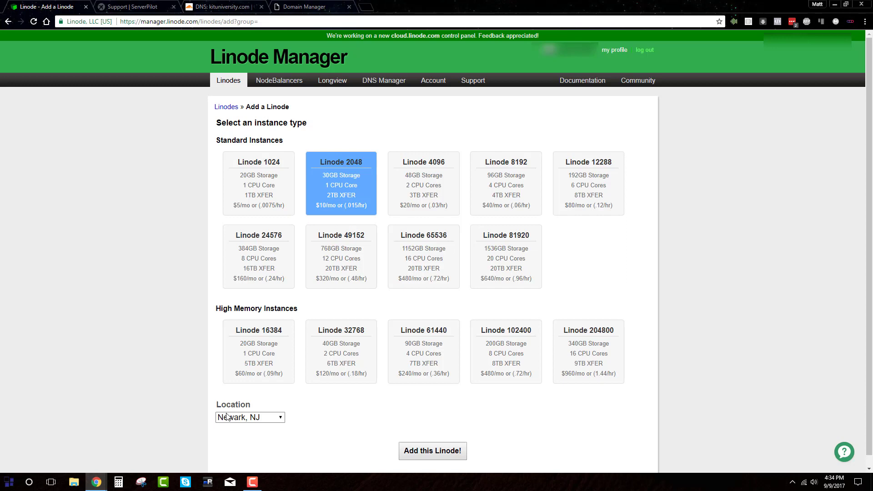
left_click(433, 451)
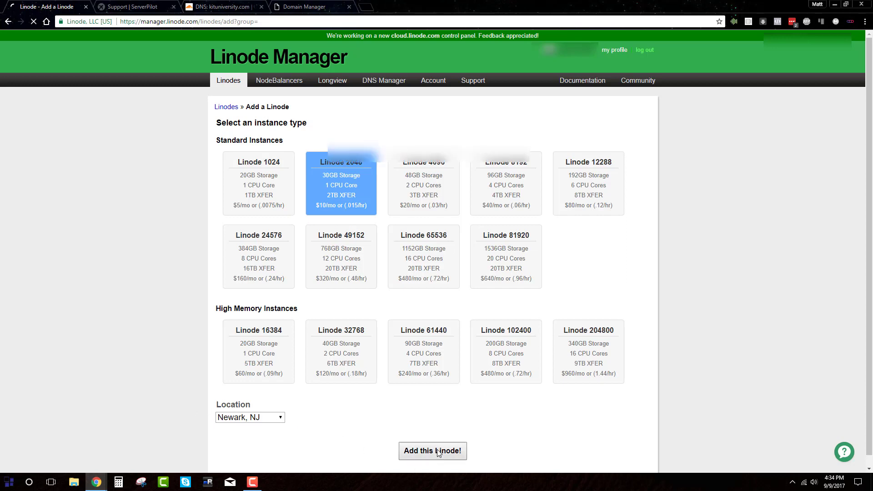
Step: Bring up the dashboard of the newly created linode3671489
left_click(433, 451)
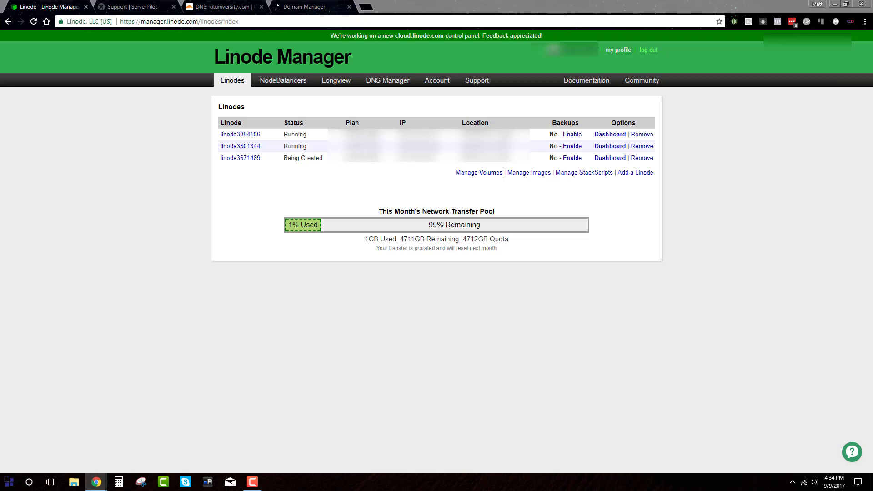
mouse_move(646, 374)
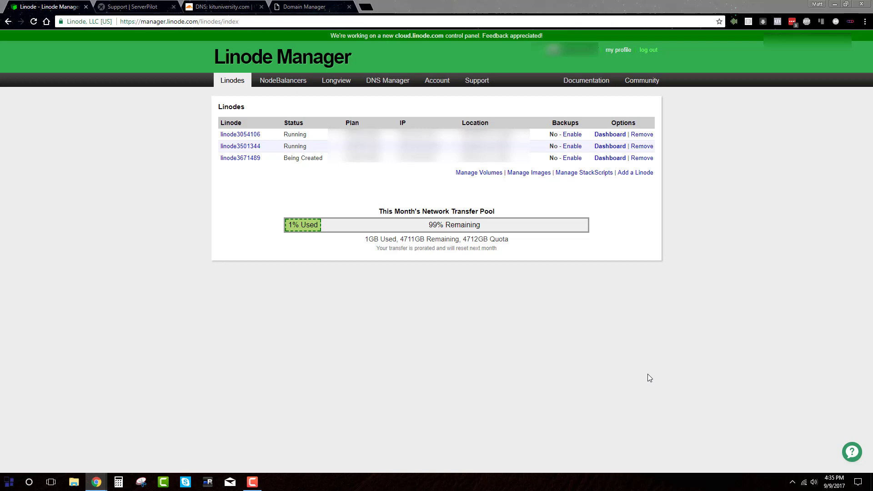
mouse_move(490, 207)
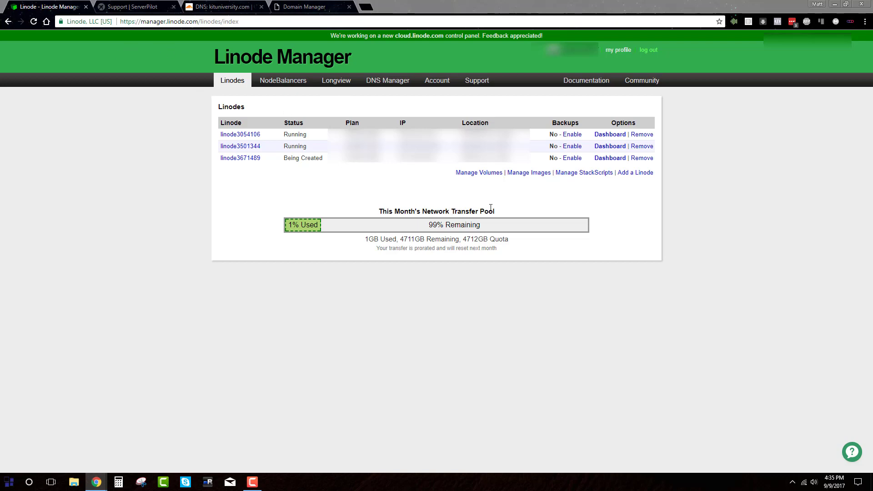
mouse_move(231, 161)
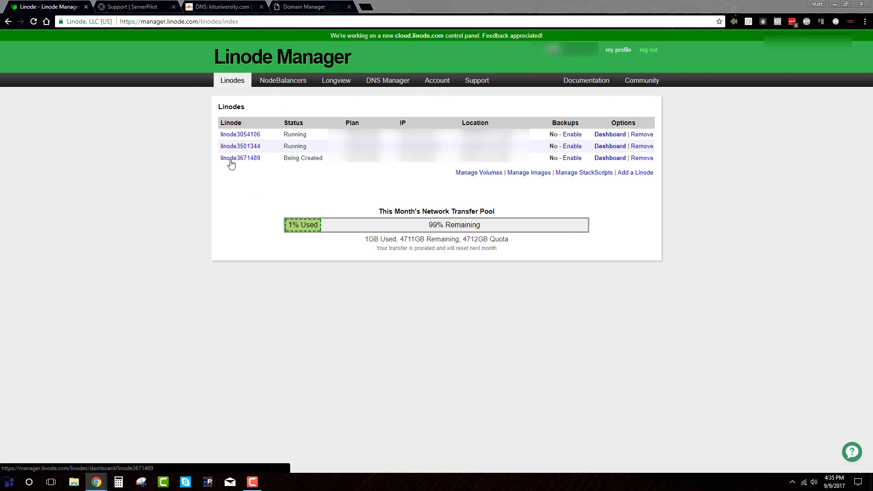
left_click(240, 157)
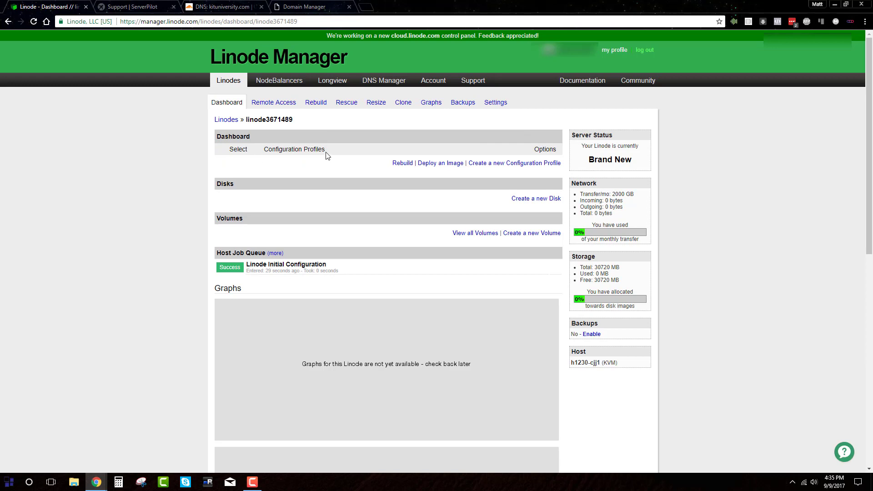
Step: Fill the deploy form with Ubuntu 14.04 LTS, a 512 MB swap disk and a root password
left_click(440, 162)
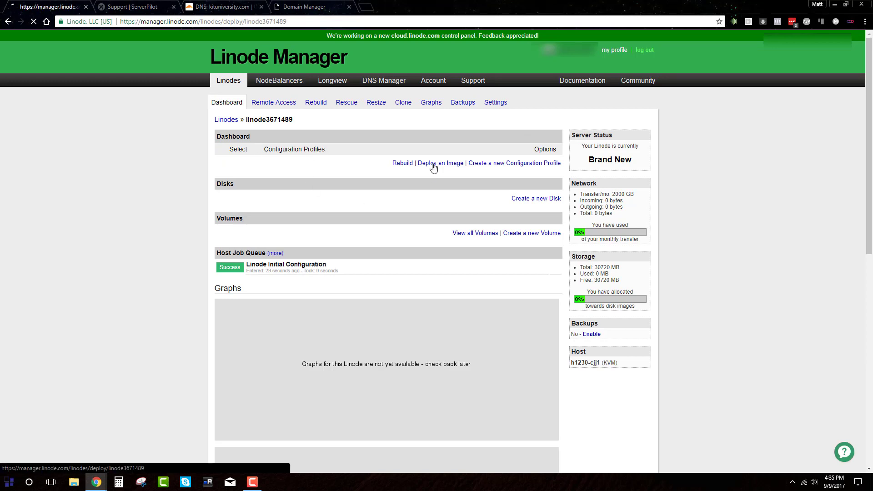
left_click(440, 163)
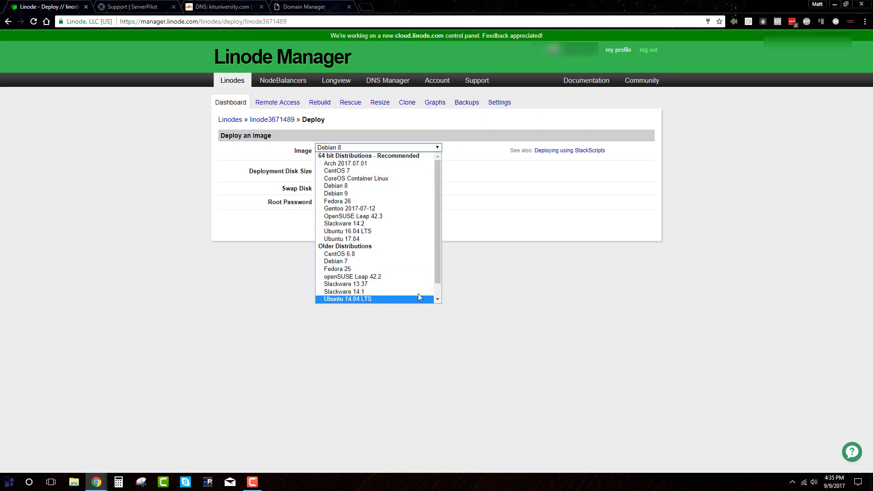
scroll("down", 3)
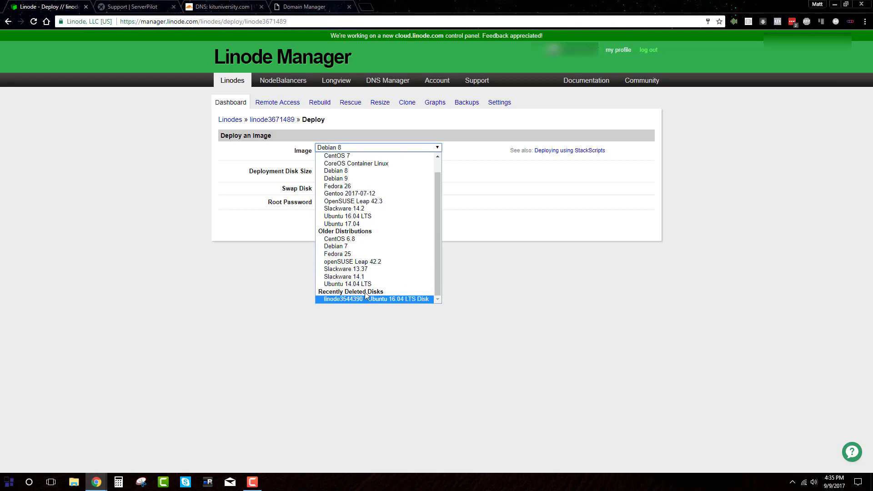
mouse_move(357, 283)
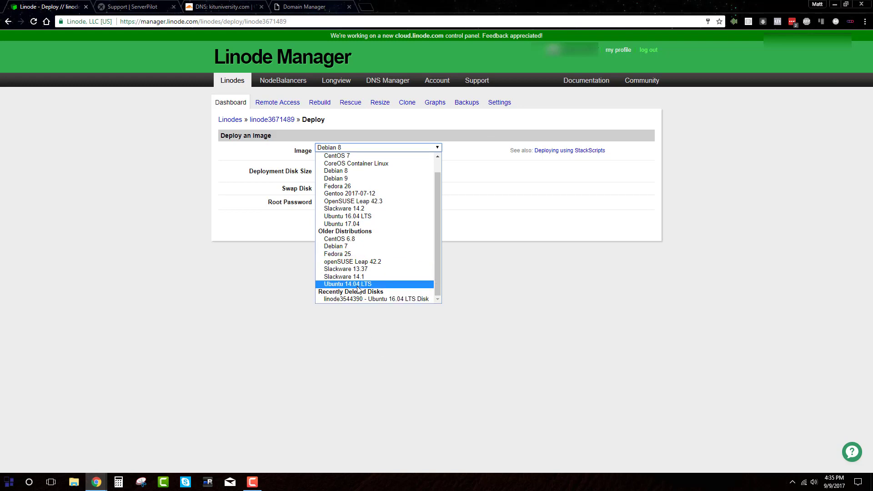
mouse_move(388, 286)
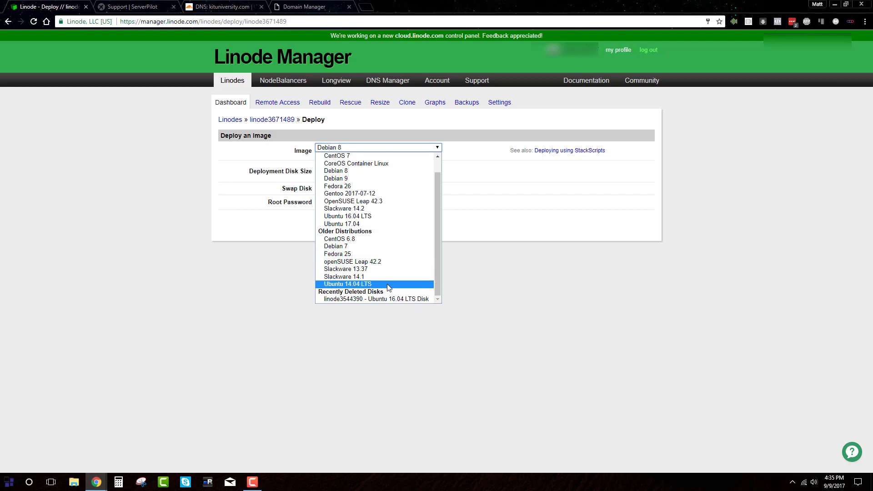
left_click(346, 284)
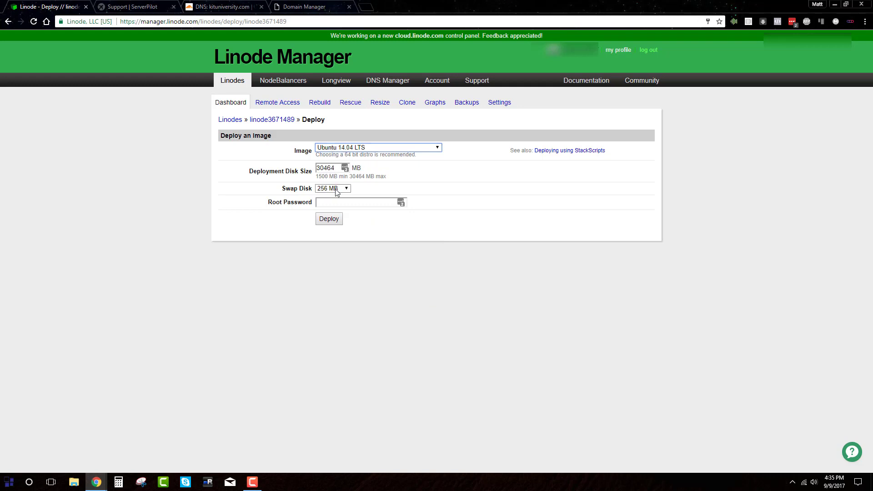
left_click(333, 188)
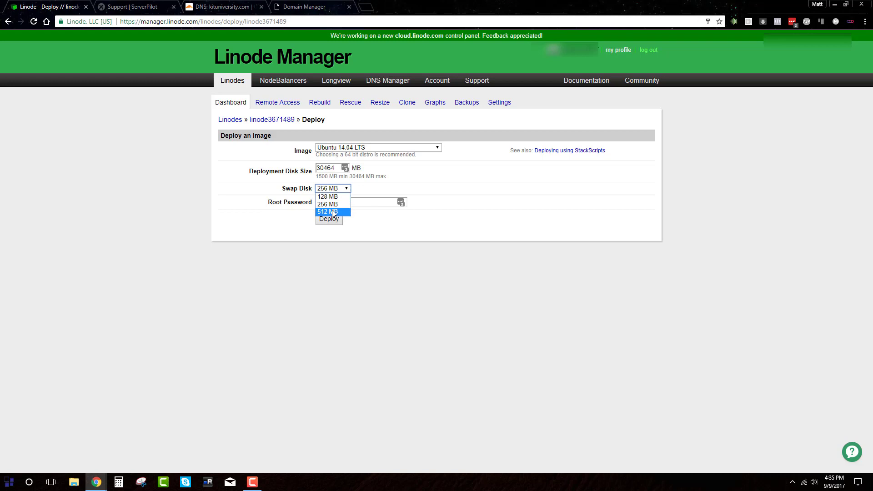
left_click(327, 212)
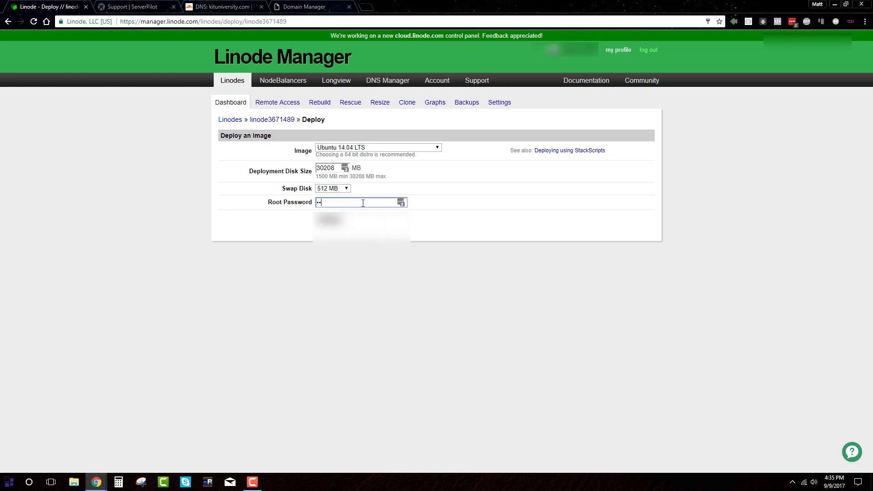
type("password")
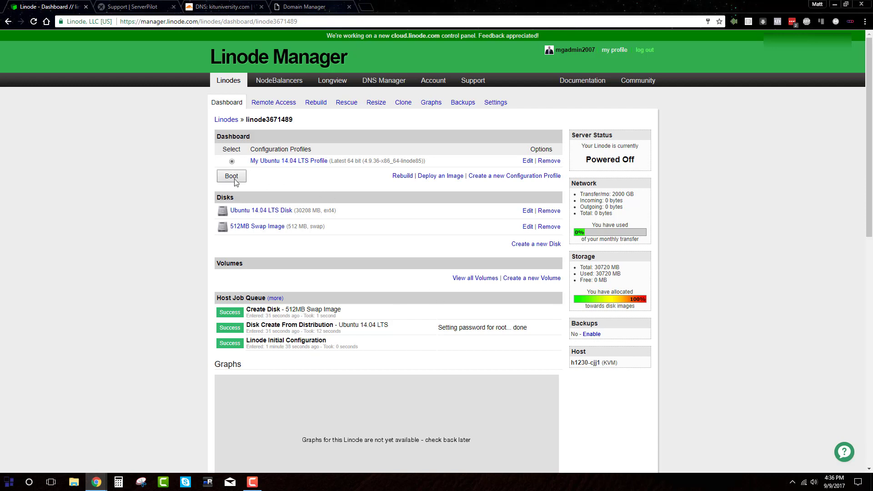
Step: Boot linode3671489 with its Ubuntu profile and return to the list of all Linodes
left_click(231, 175)
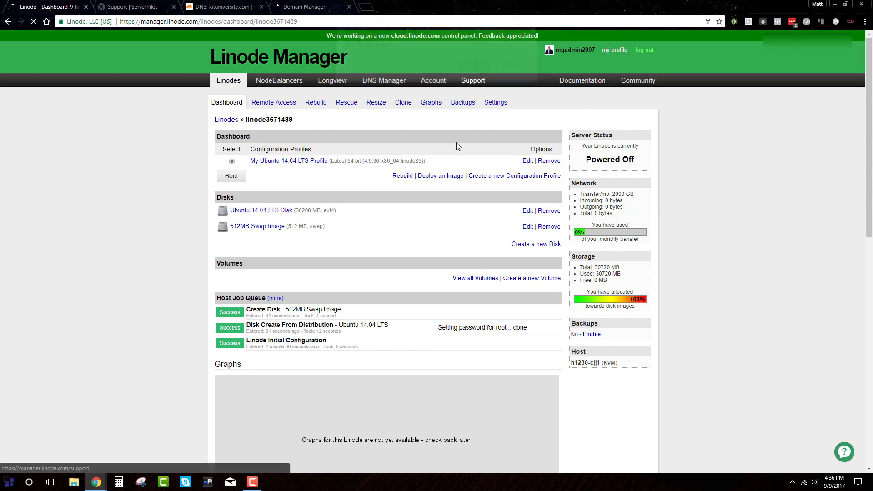
left_click(230, 175)
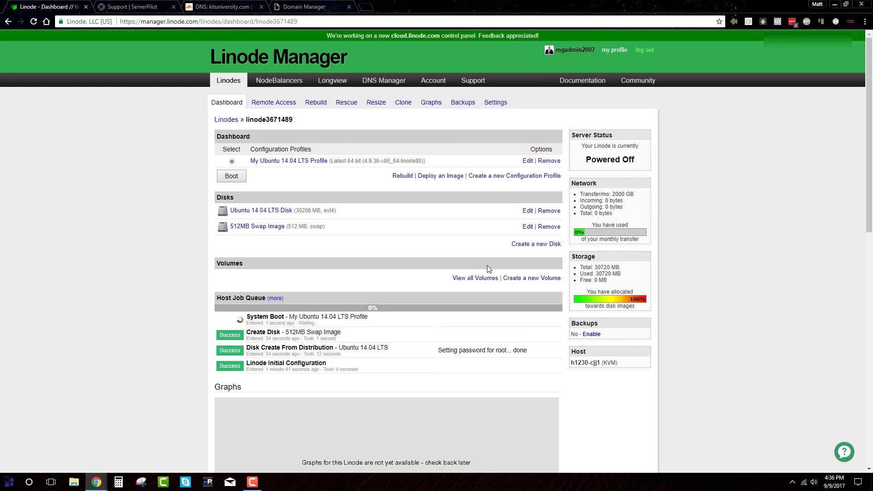
mouse_move(304, 315)
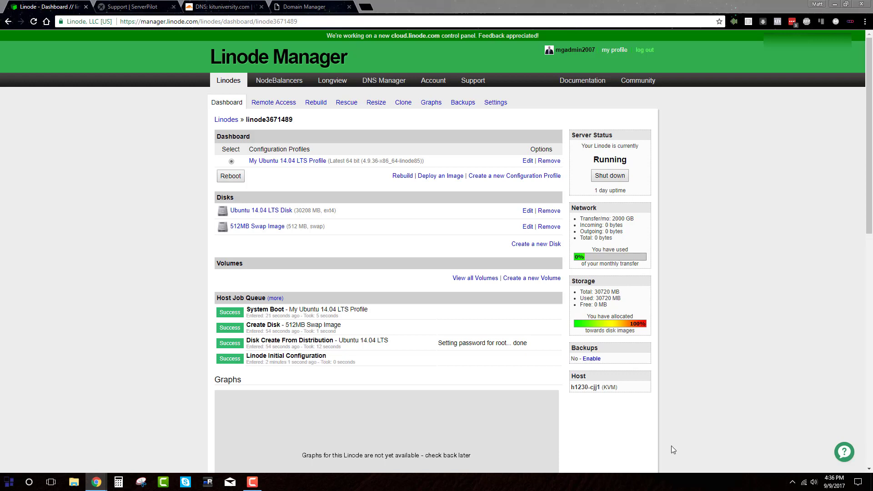
mouse_move(255, 115)
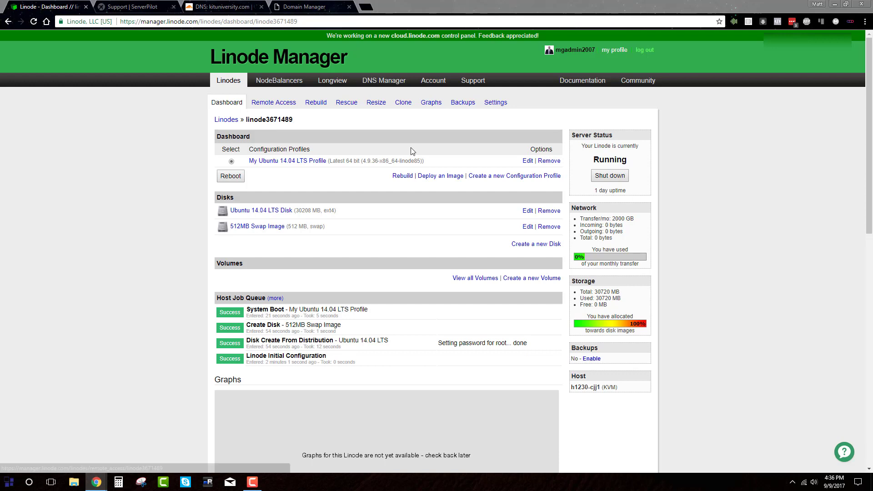
mouse_move(354, 185)
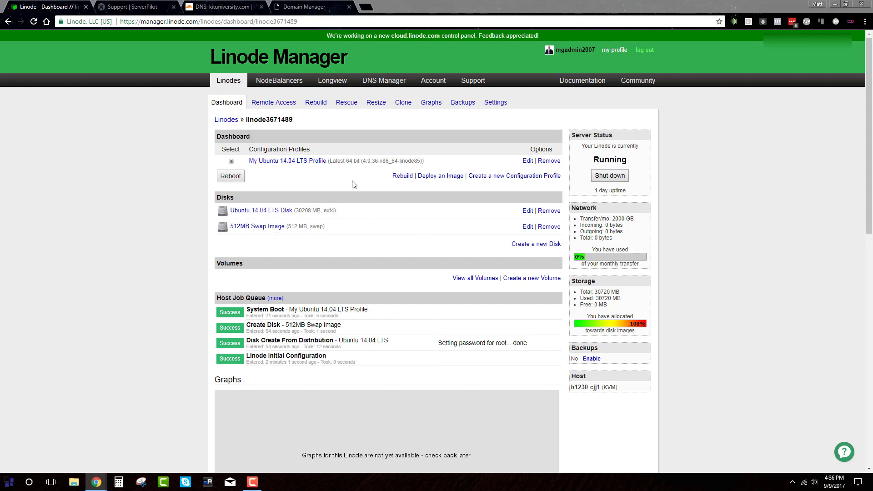
mouse_move(217, 111)
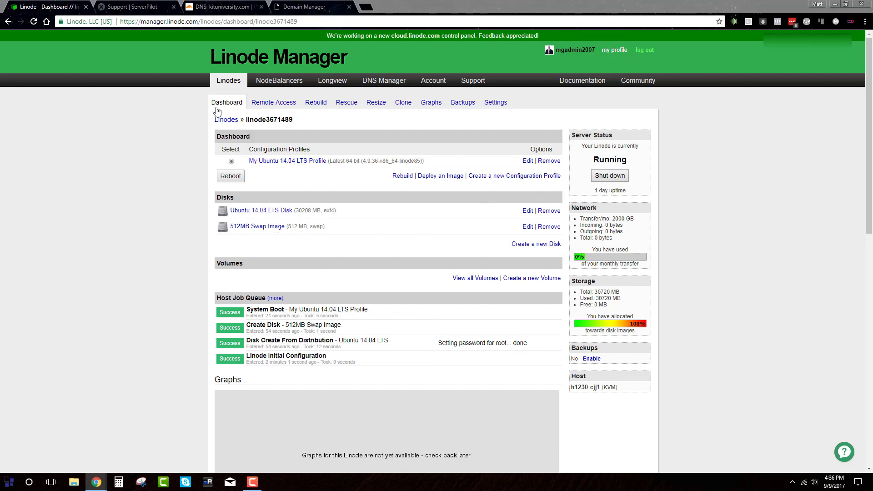
left_click(227, 103)
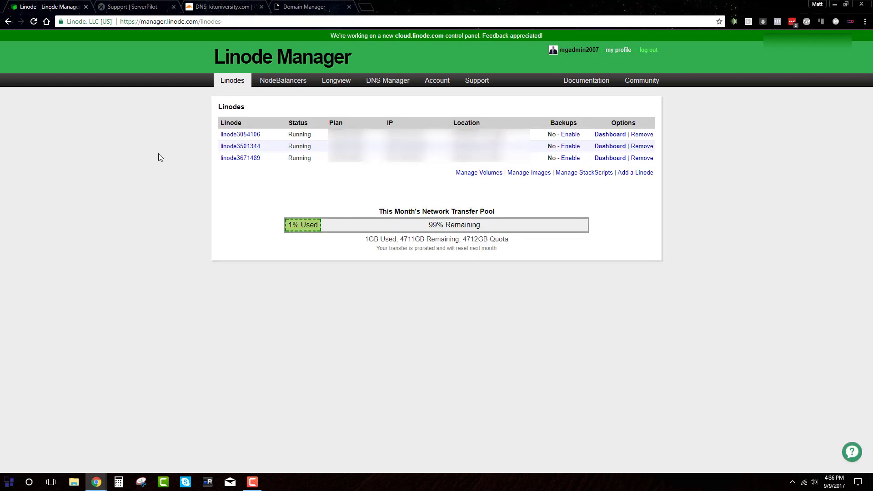
mouse_move(414, 167)
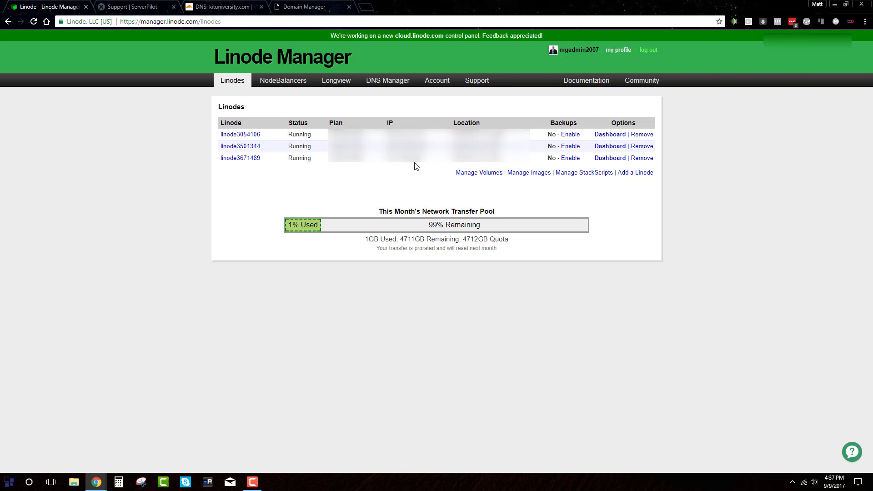
mouse_move(387, 164)
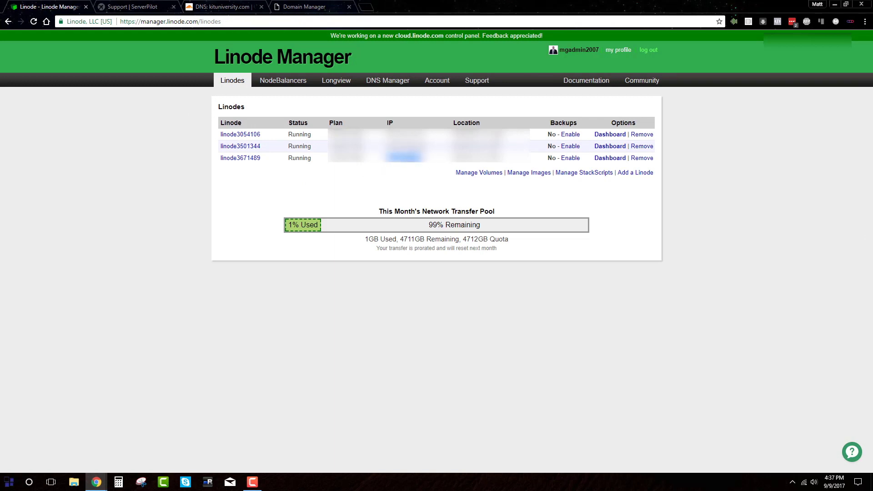
Step: Copy linode3671489's IP address and move to the ServerPilot page
left_click(134, 7)
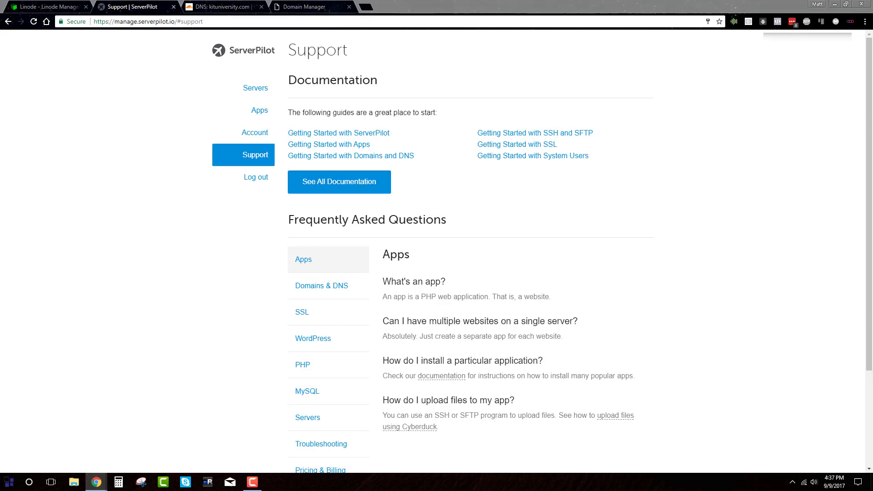
mouse_move(255, 97)
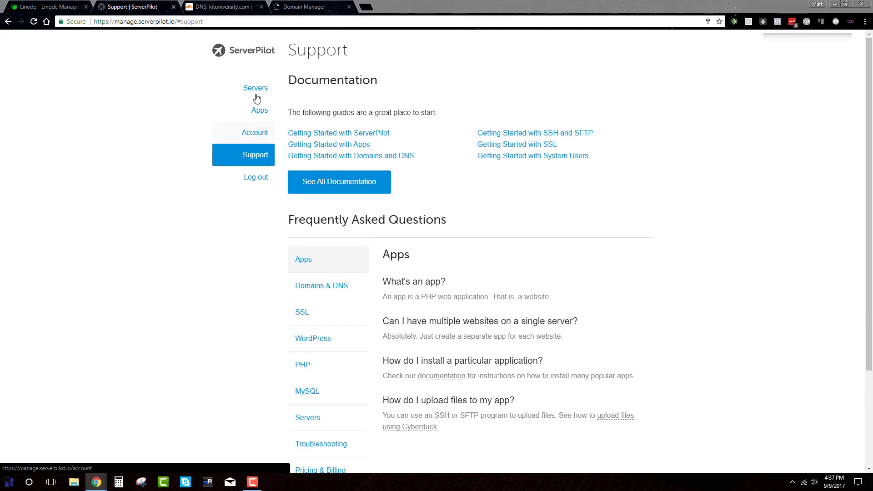
Step: Show ServerPilot's Servers page listing the two already connected servers
left_click(254, 87)
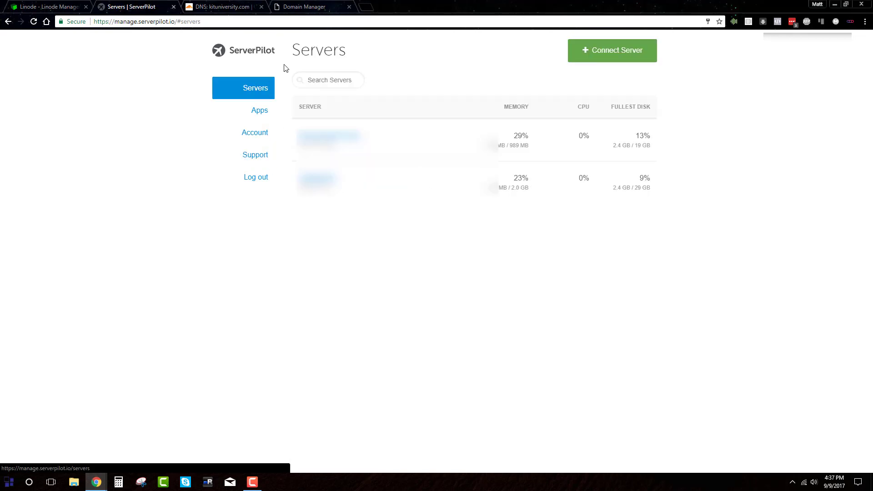
mouse_move(612, 50)
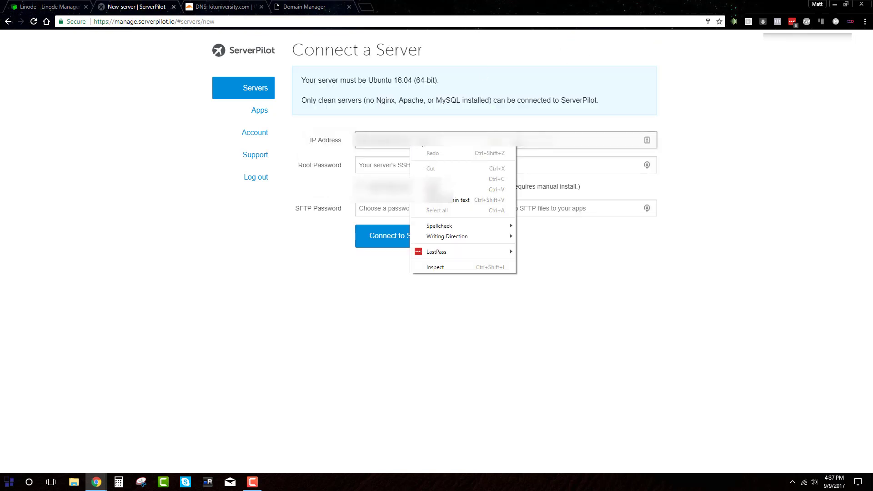
Step: Submit the new server's IP, root password and SFTP password to connect it to ServerPilot
left_click(440, 164)
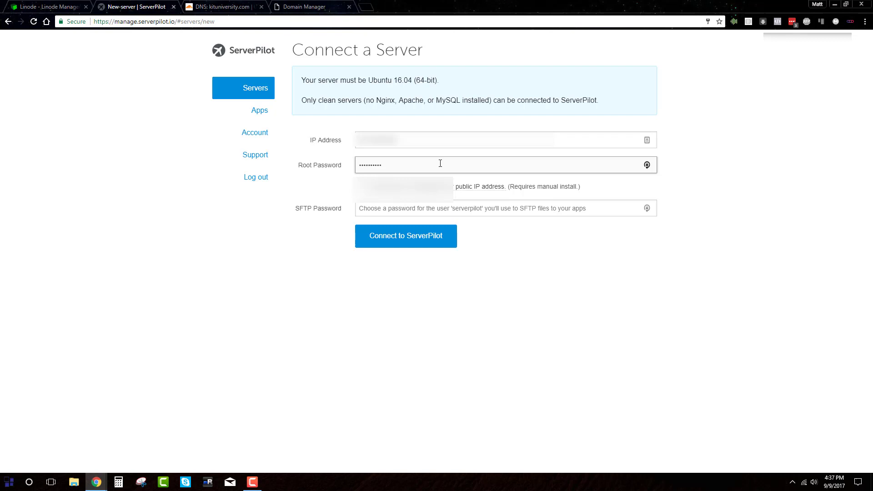
left_click(501, 208)
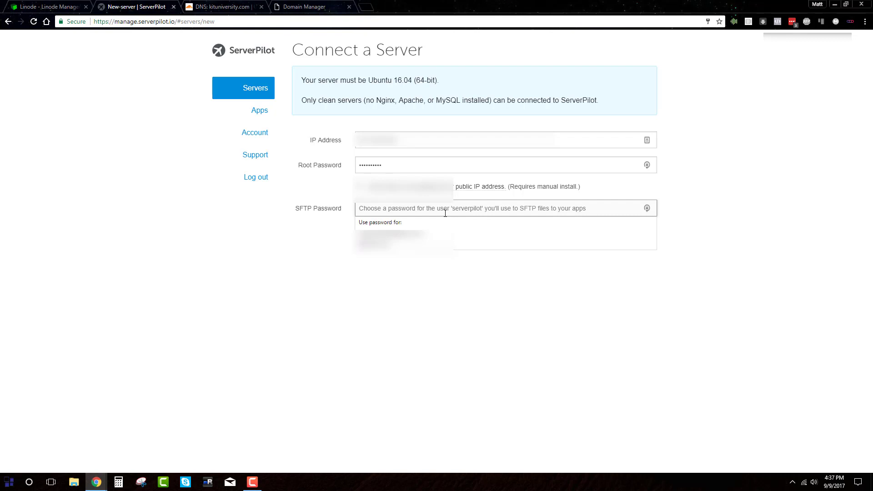
type("•••••")
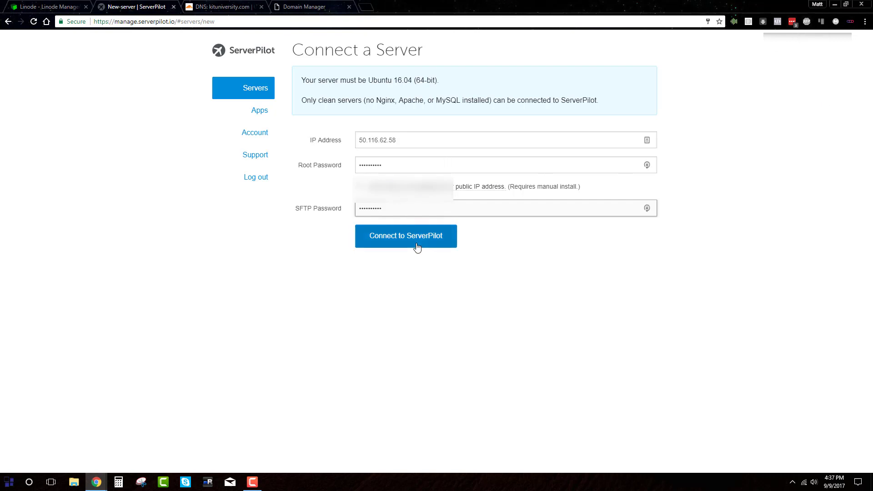
left_click(405, 236)
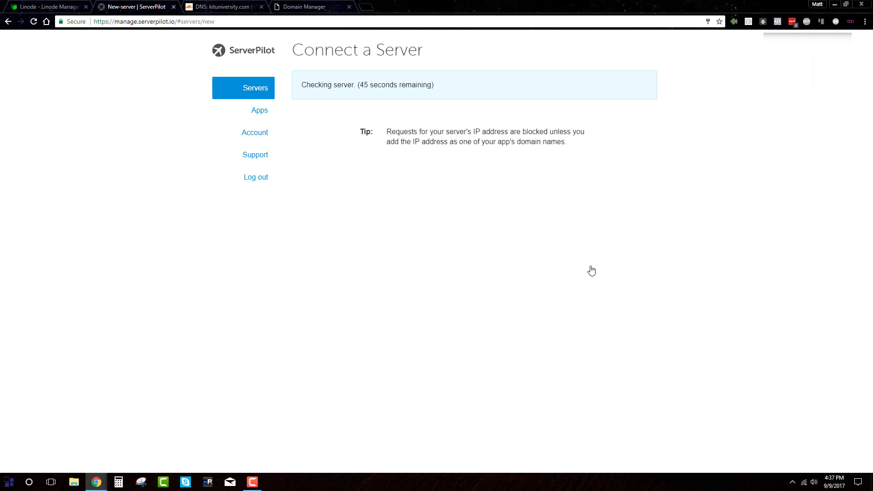
mouse_move(453, 219)
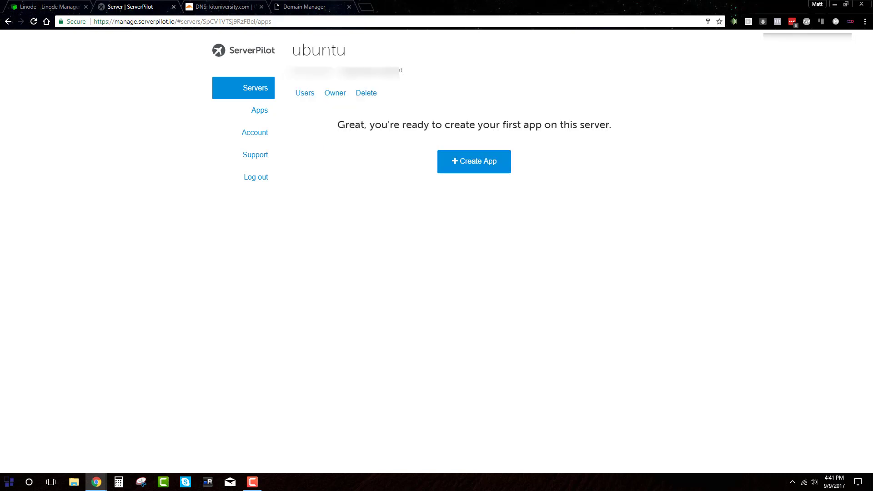
mouse_move(815, 341)
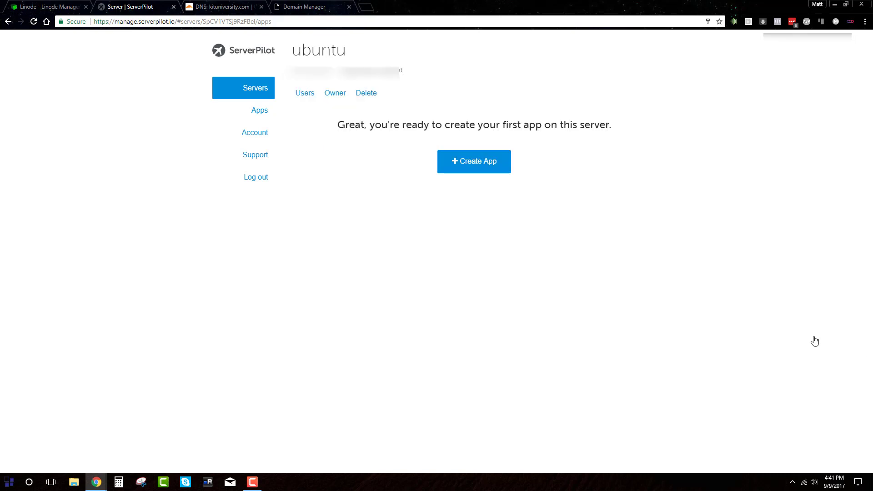
Step: Start a new app for kituniversity.com with WordPress, site title Example and admin account details
left_click(473, 162)
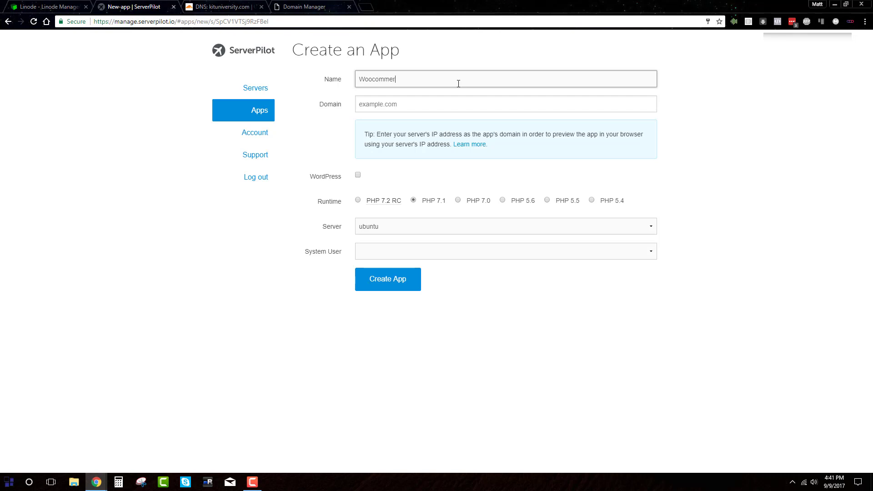
type("ce")
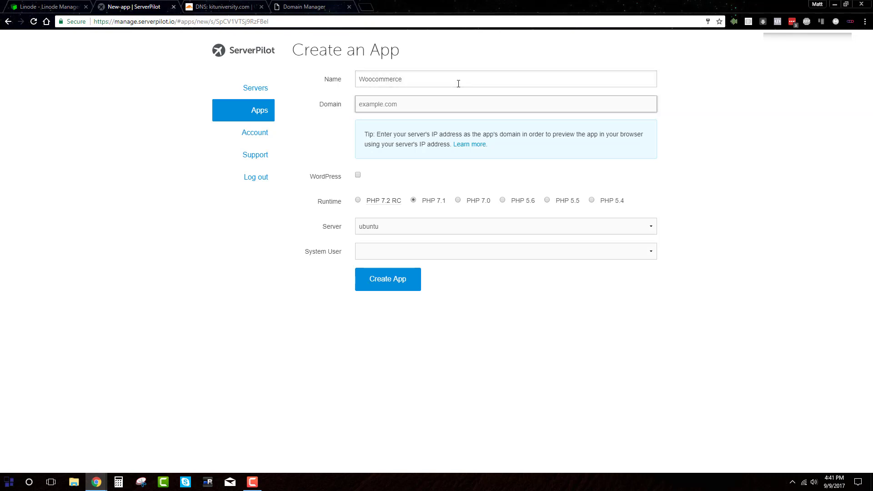
type("kituni")
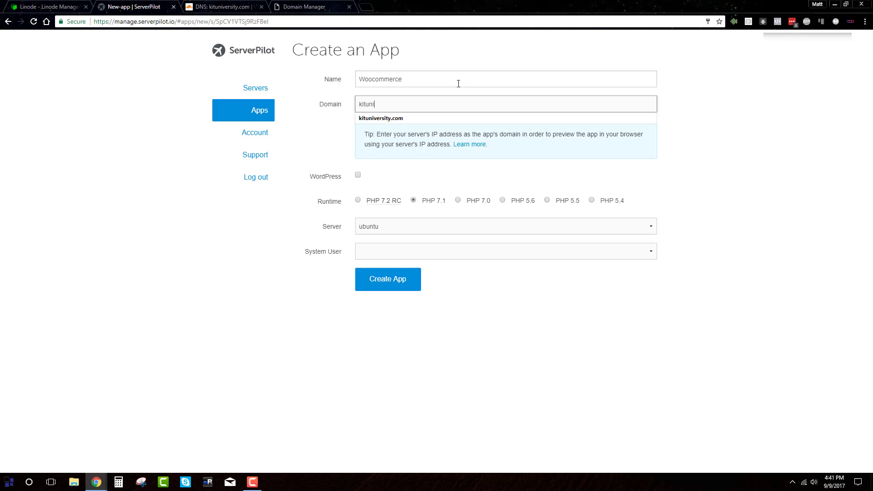
type("v")
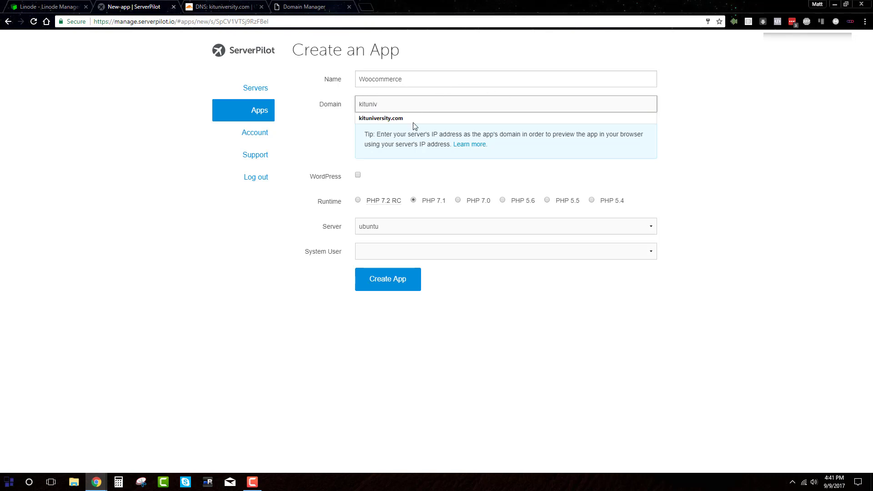
left_click(381, 117)
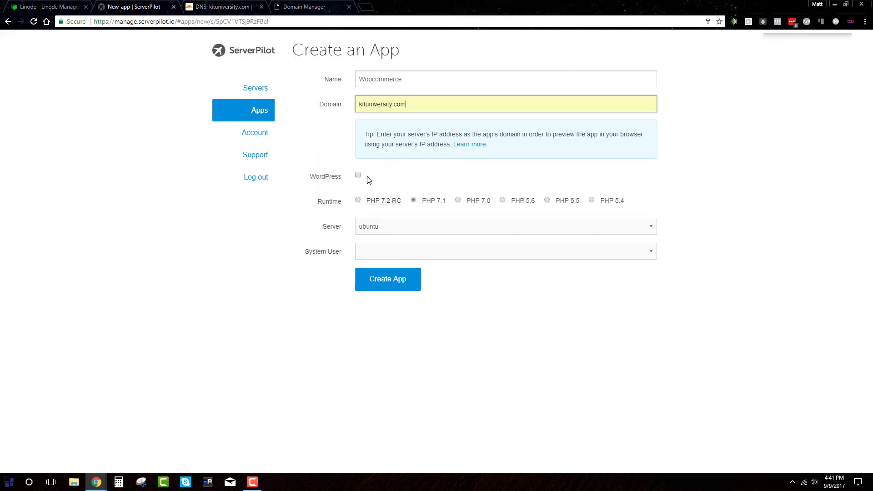
left_click(357, 175)
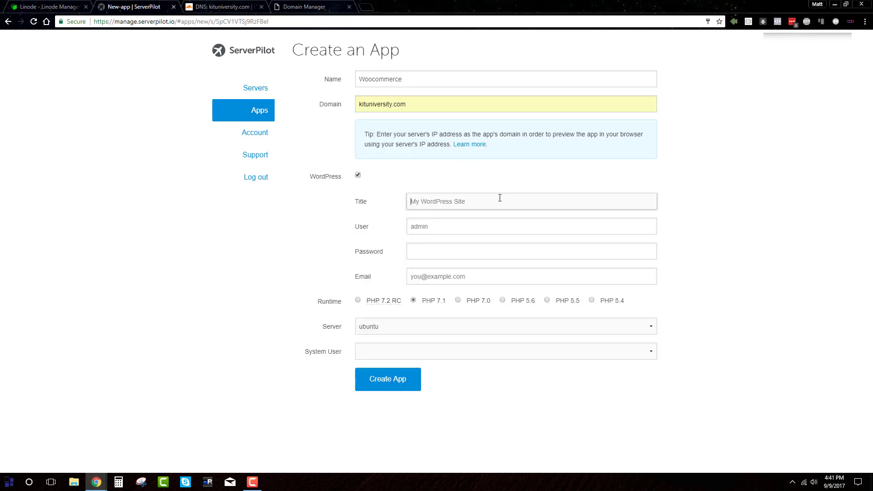
mouse_move(519, 199)
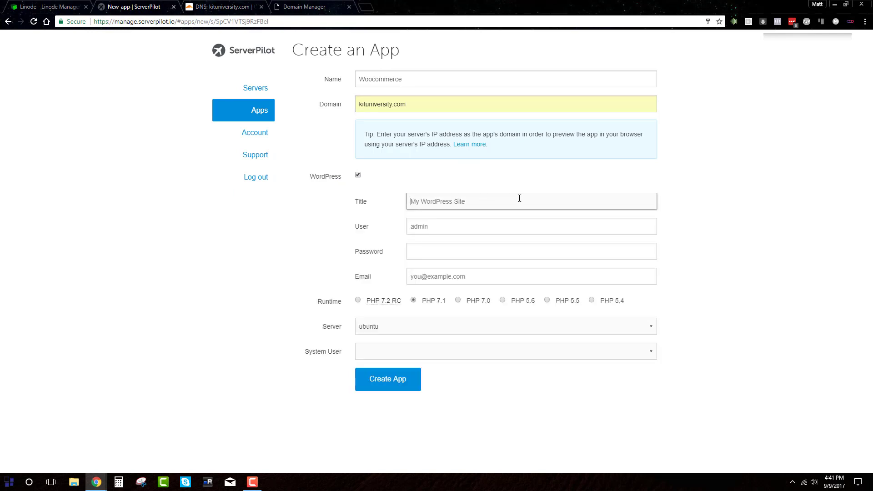
type("Example")
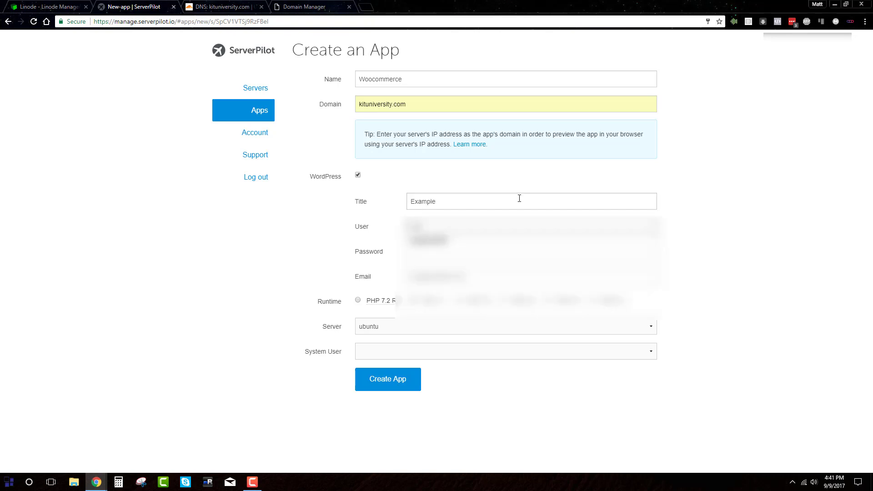
left_click(529, 227)
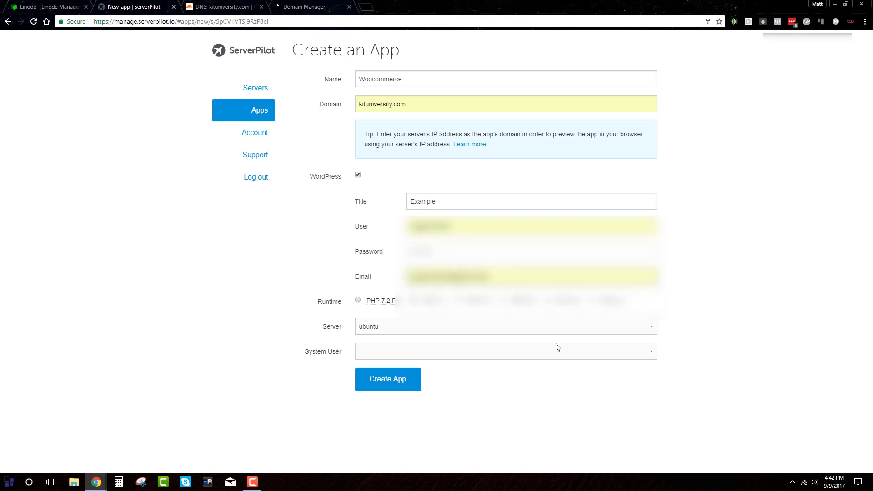
Step: Choose the serverpilot system user and submit the app, resubmitting after fixing its name
left_click(504, 351)
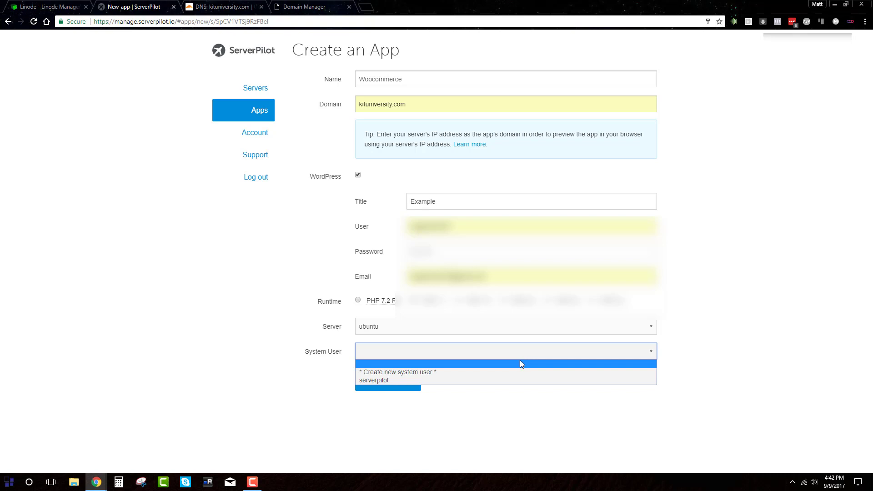
left_click(397, 371)
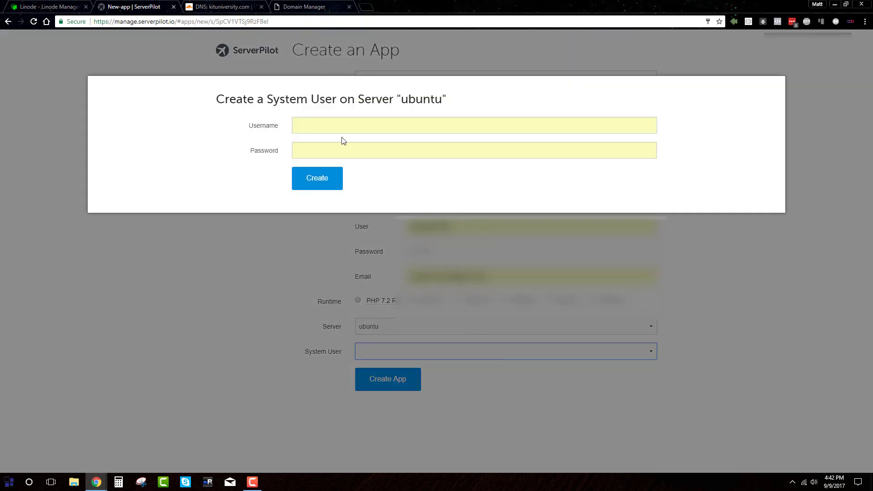
left_click(316, 178)
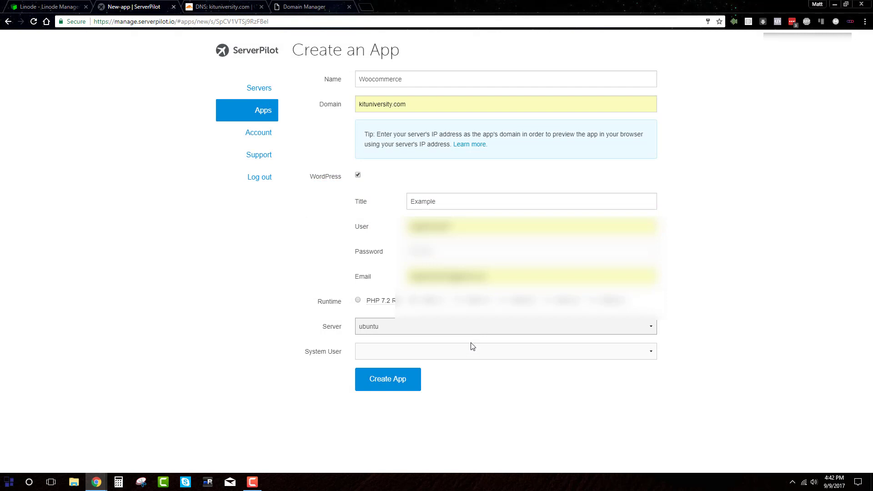
left_click(504, 350)
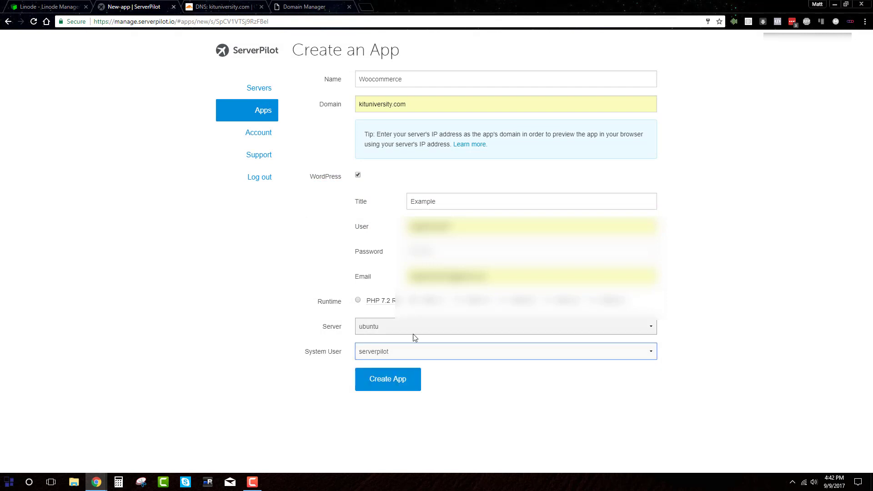
mouse_move(387, 379)
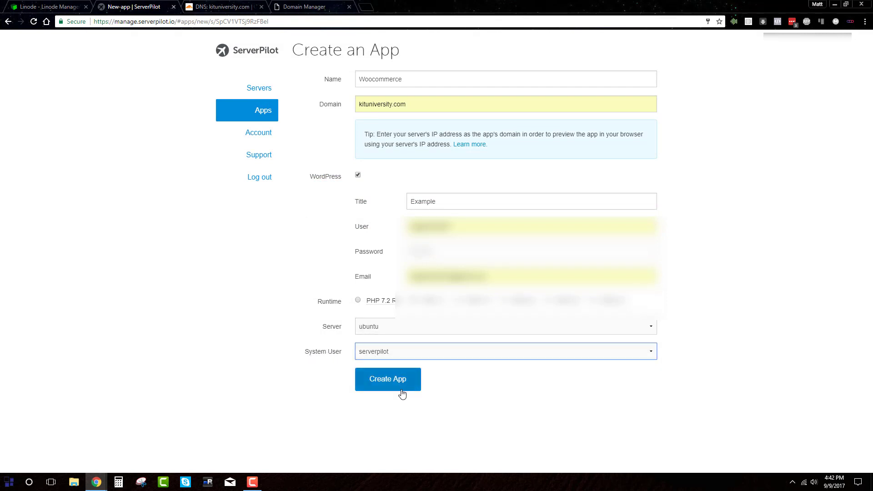
left_click(387, 379)
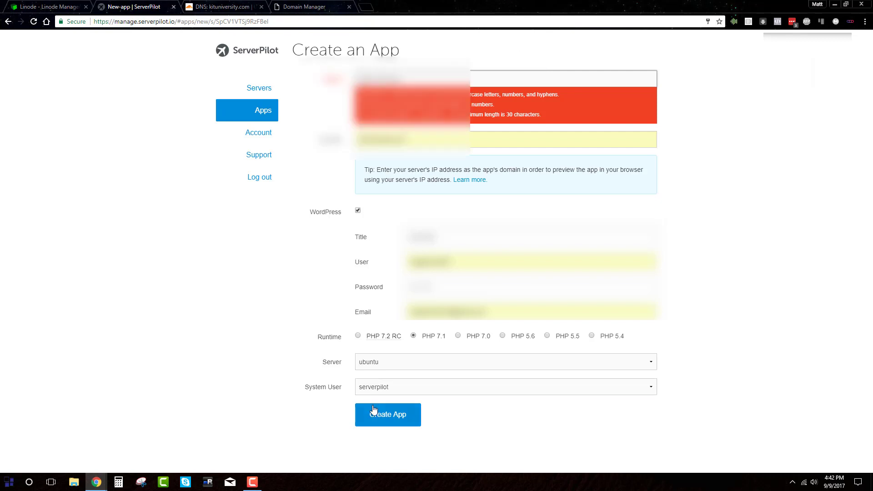
left_click(387, 415)
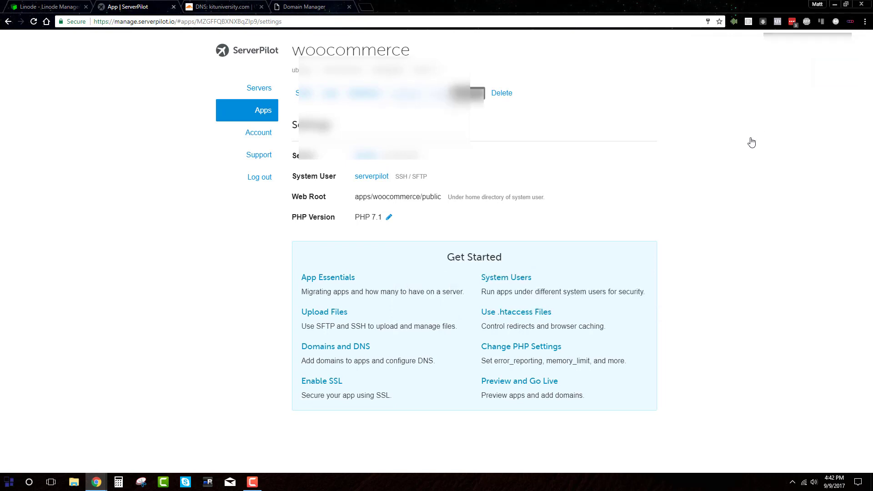
mouse_move(717, 212)
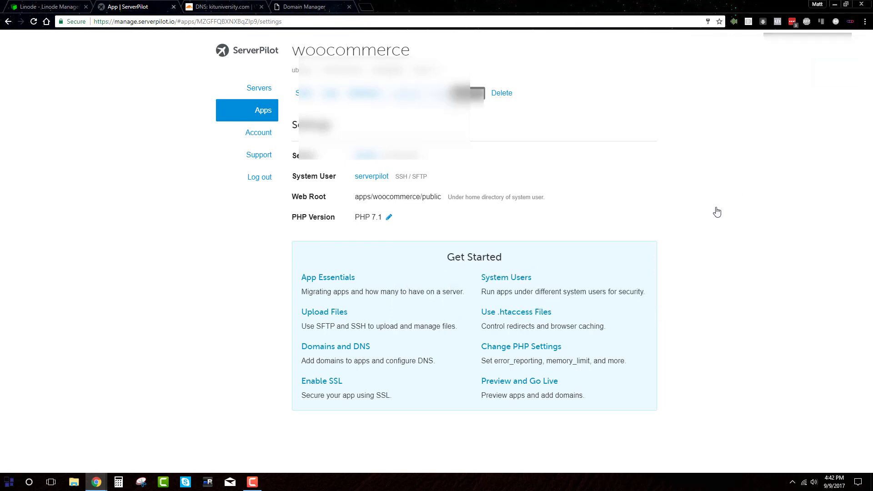
mouse_move(628, 194)
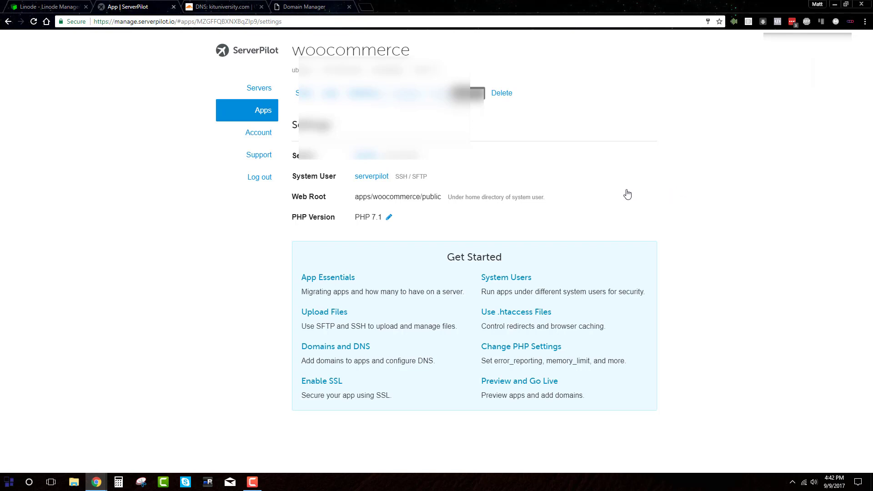
mouse_move(633, 196)
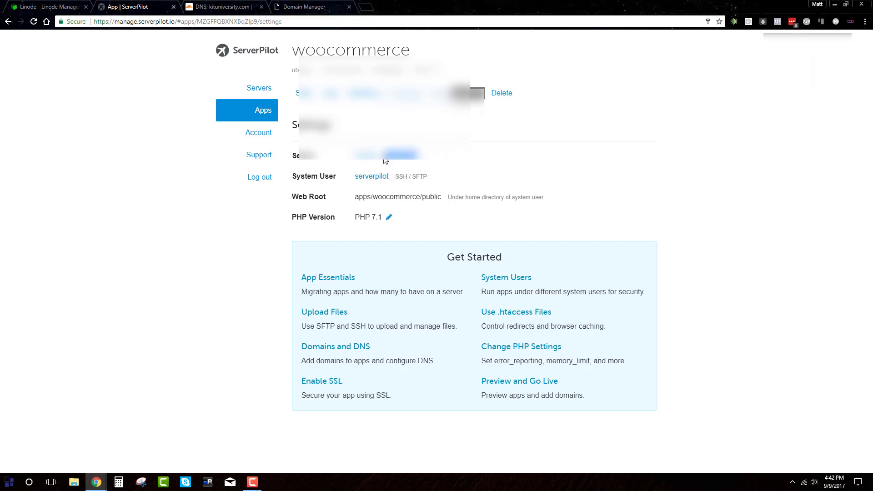
mouse_move(198, 4)
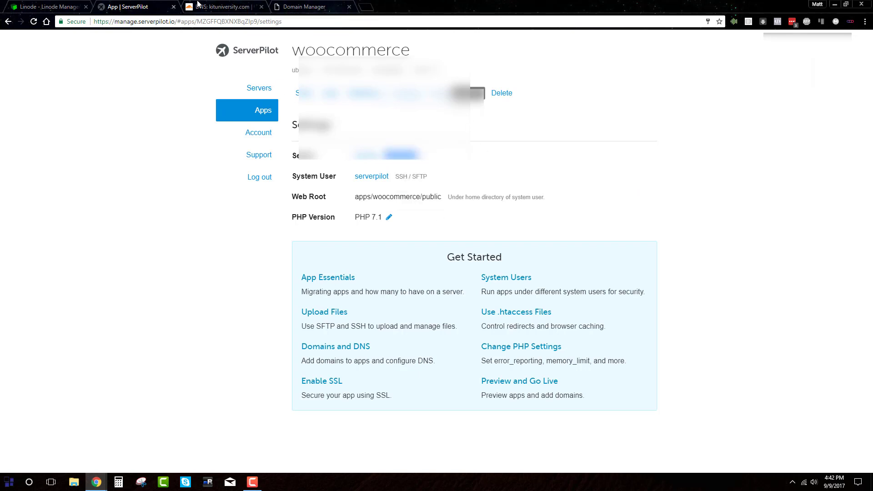
Step: Add a CNAME record for @ in the kituniversity.com Cloudflare DNS zone
left_click(220, 6)
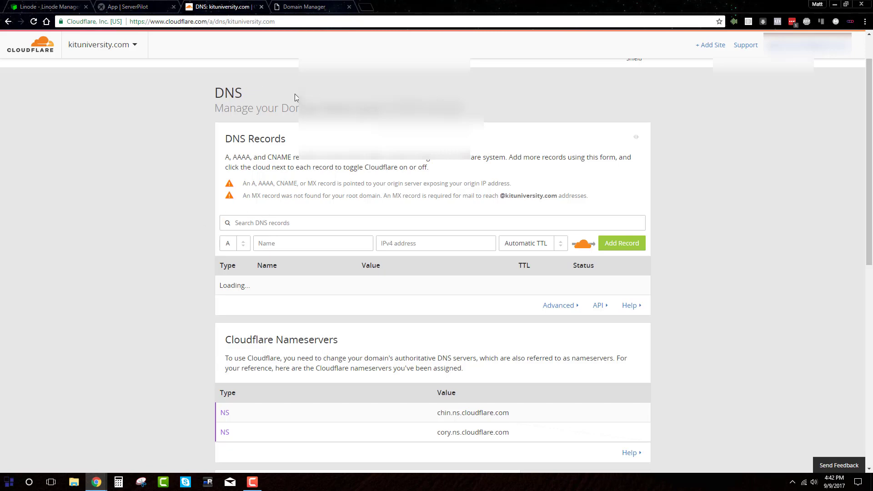
scroll("down", 3)
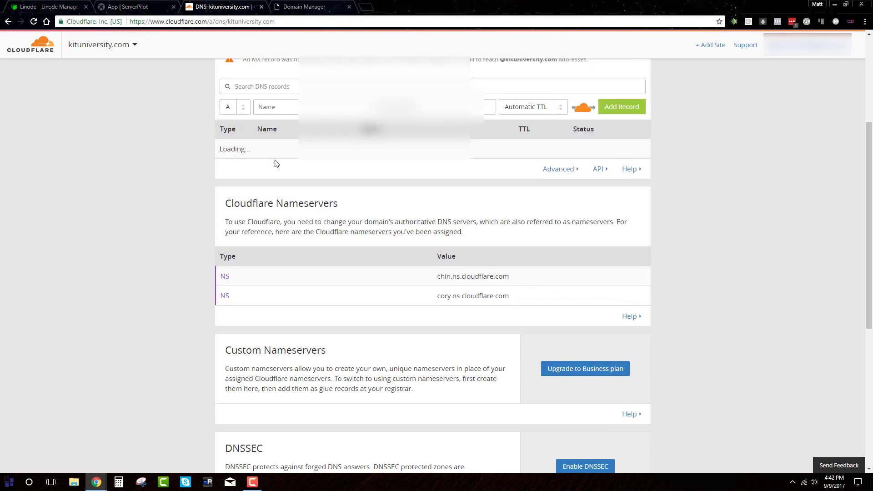
left_click(233, 108)
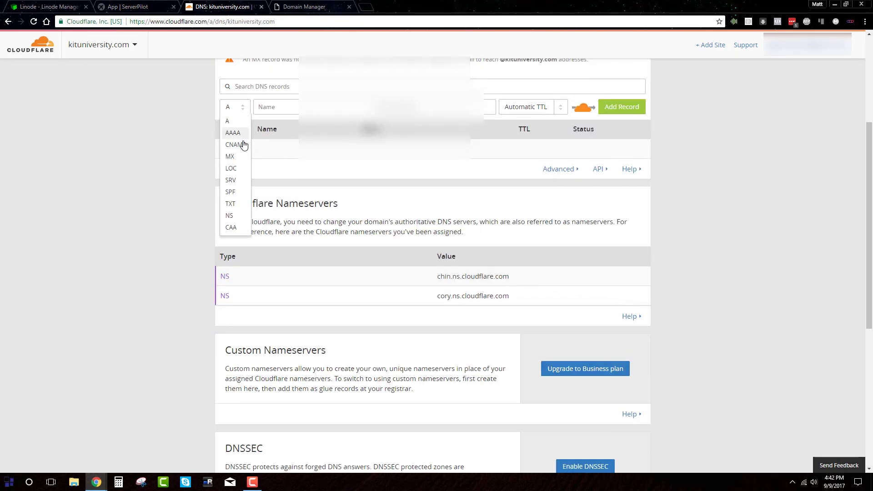
left_click(233, 145)
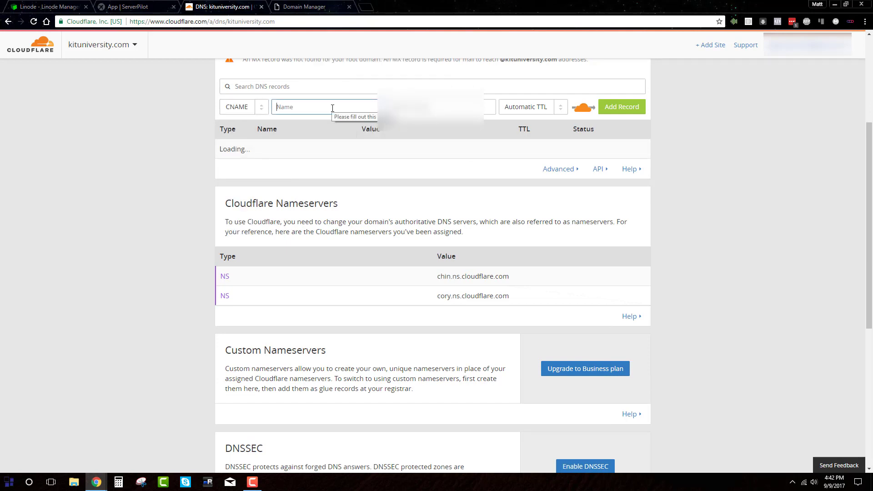
type("@")
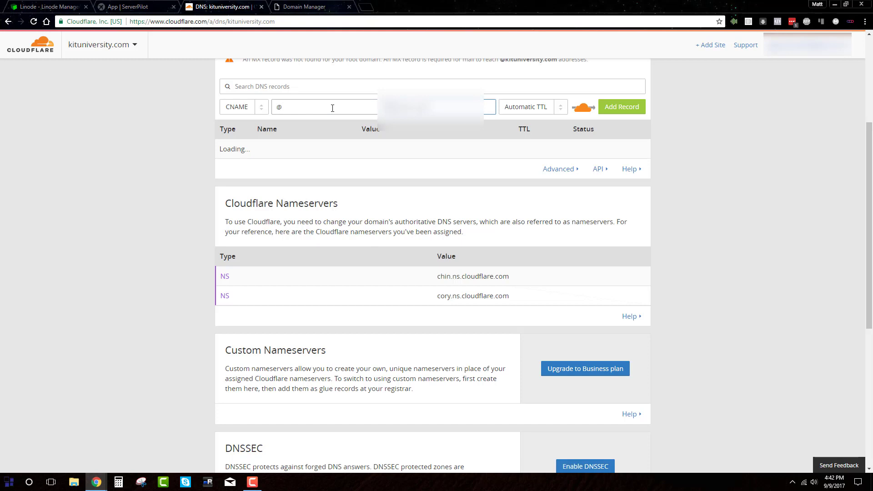
left_click(620, 107)
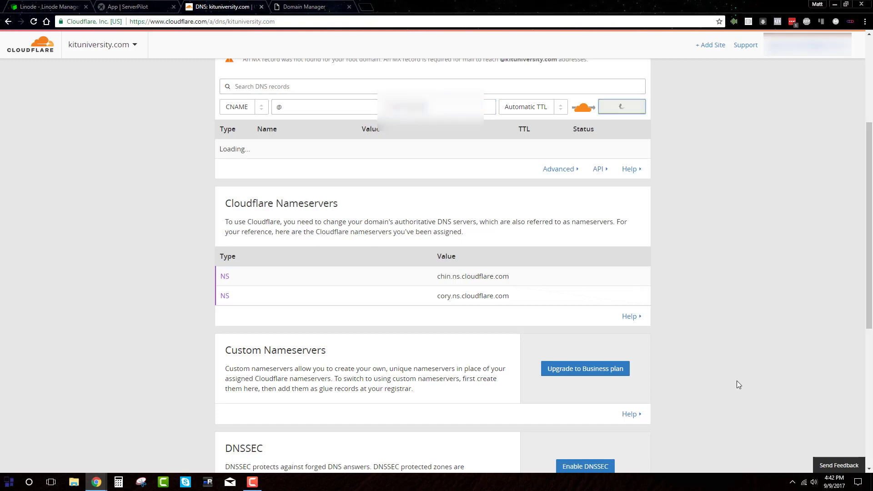
left_click(621, 106)
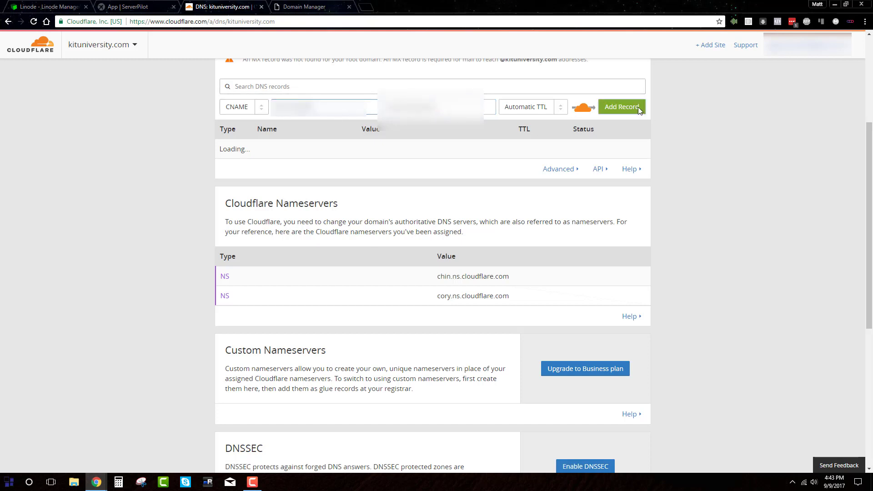
left_click(621, 106)
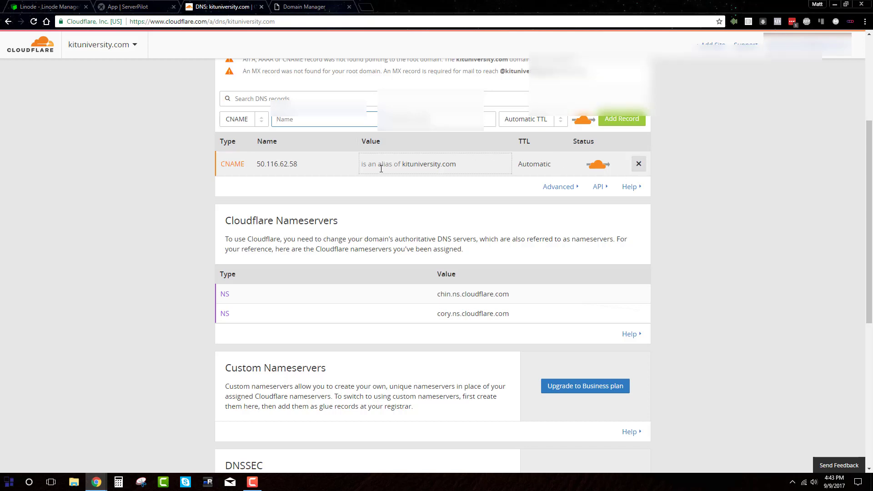
Step: Delete the mistaken CNAME and retry one for the root domain, getting a self-reference error
left_click(638, 164)
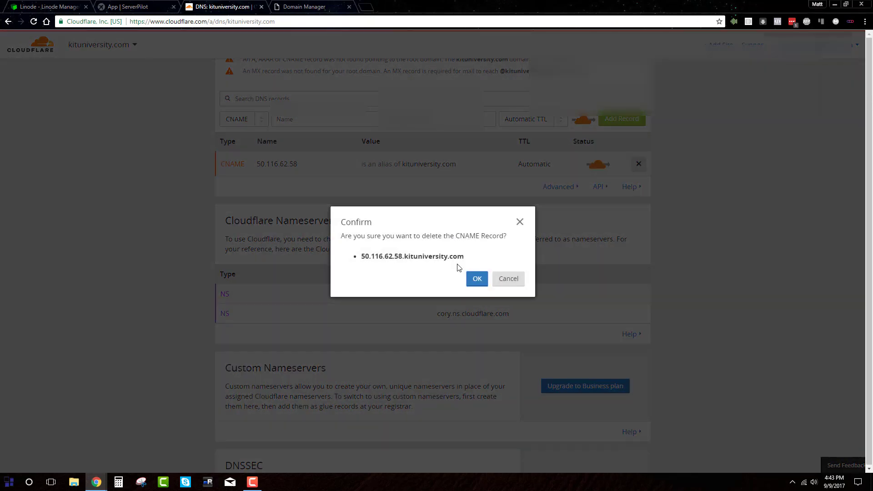
left_click(476, 278)
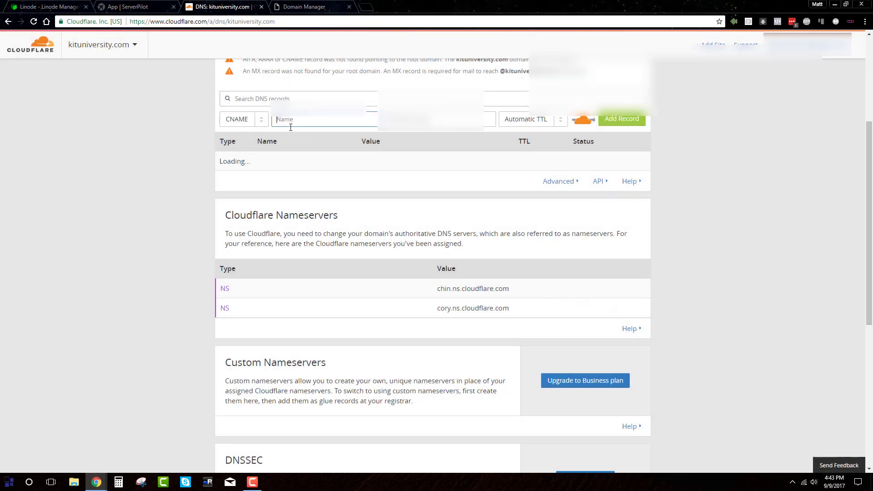
type("@")
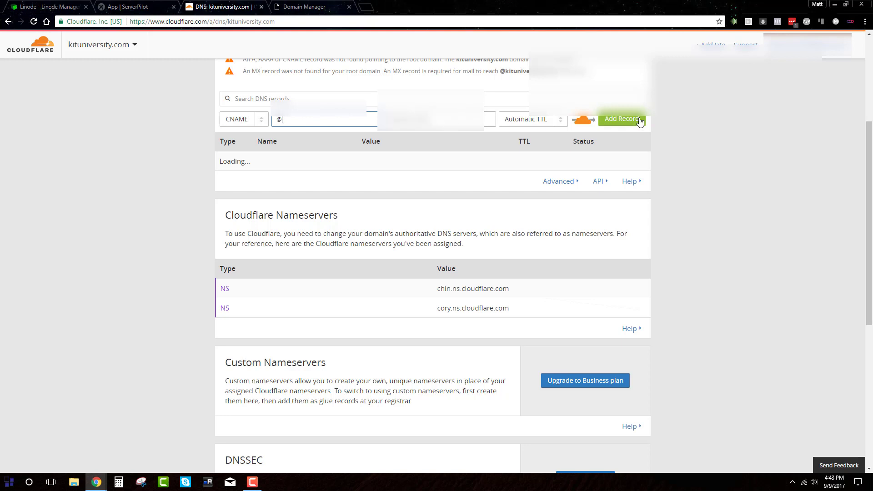
left_click(621, 119)
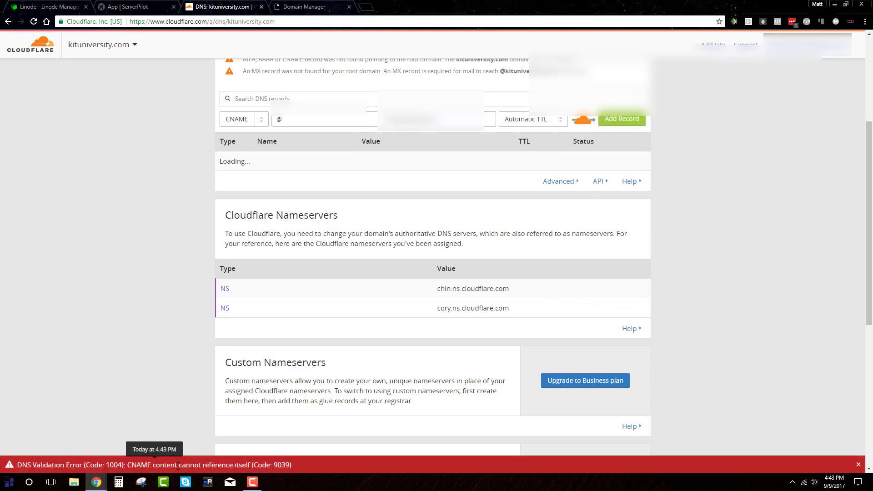
Step: Add an A record for the root domain pointing to 50.116.62.58
left_click(244, 119)
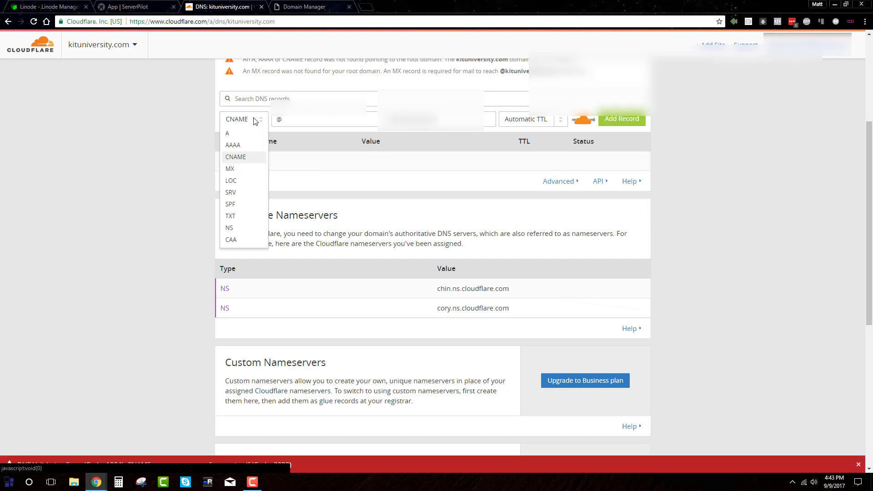
left_click(227, 133)
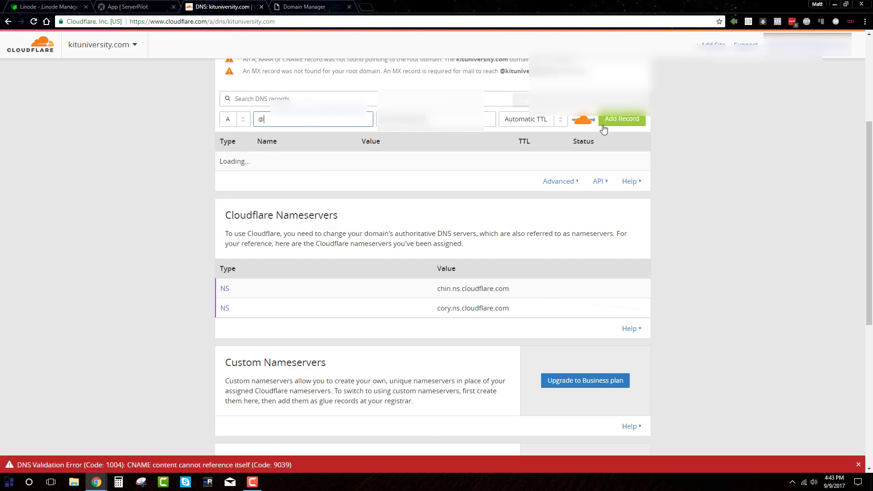
left_click(621, 118)
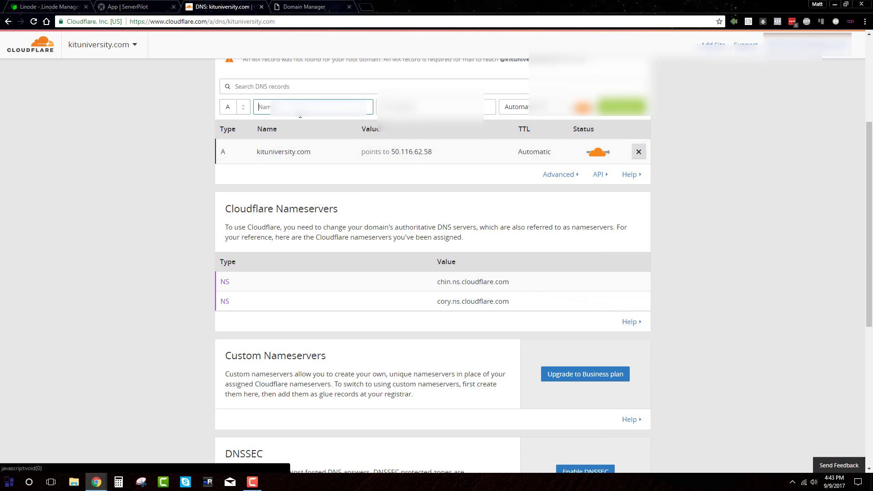
Step: Add a second A record for www pointing to 50.116.62.58
type("www")
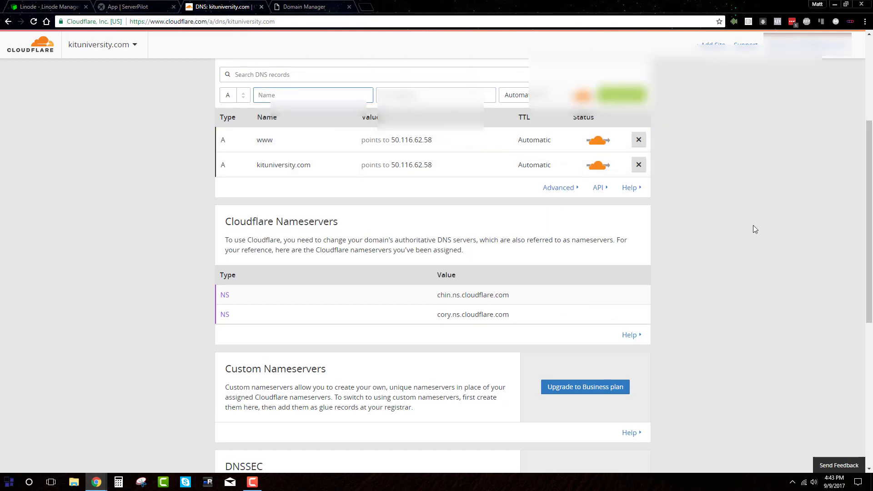
left_click(283, 164)
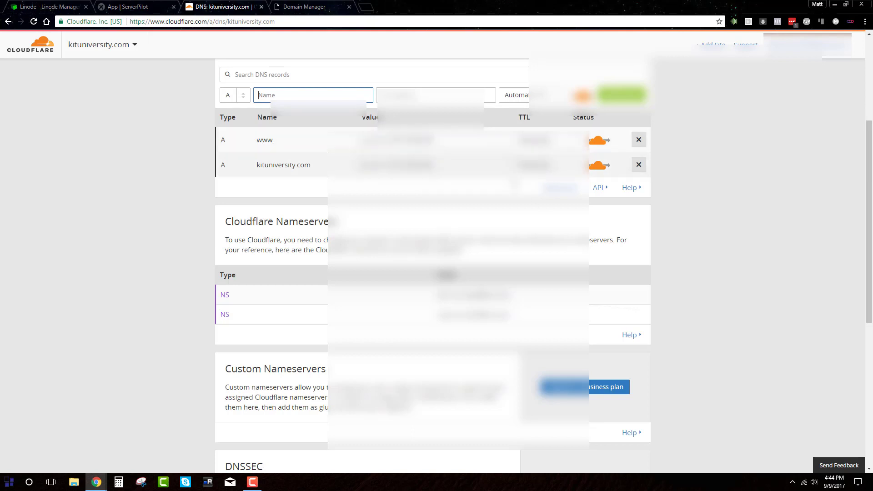
scroll("up", 3)
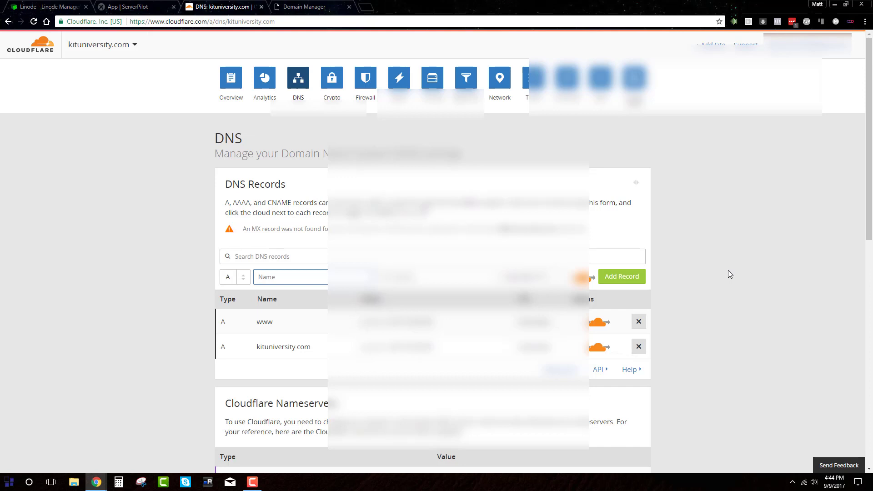
mouse_move(398, 77)
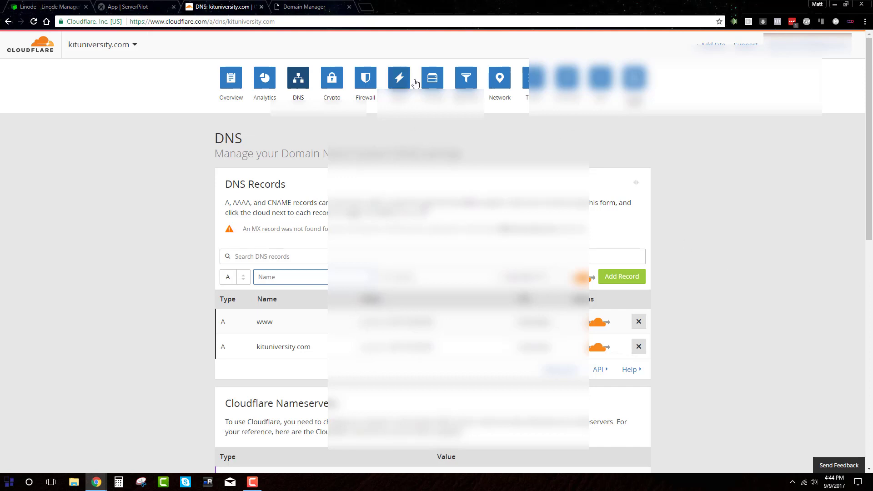
mouse_move(465, 77)
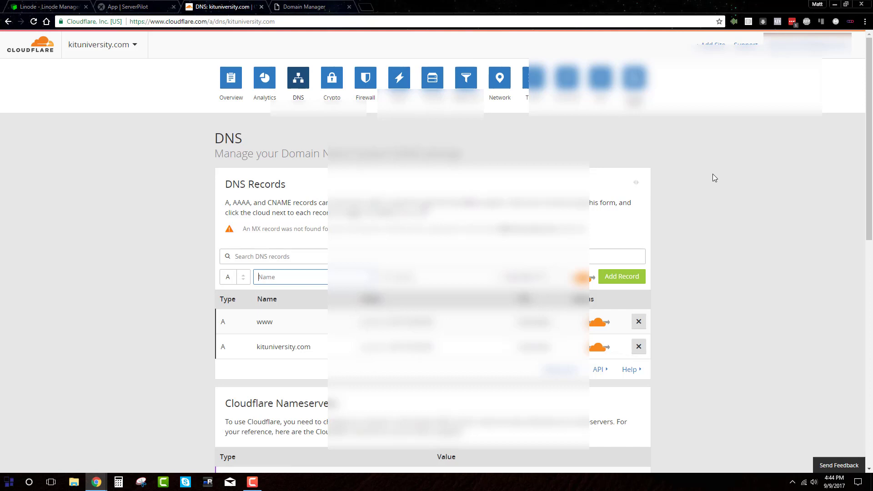
mouse_move(538, 119)
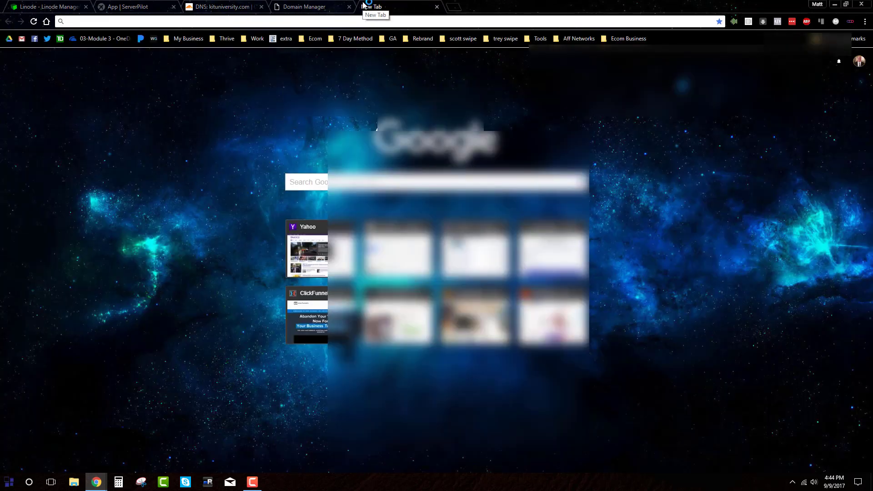
Step: Navigate to kituniversity.com/wp-admin to reach the WordPress admin area
type("kituniversity.com")
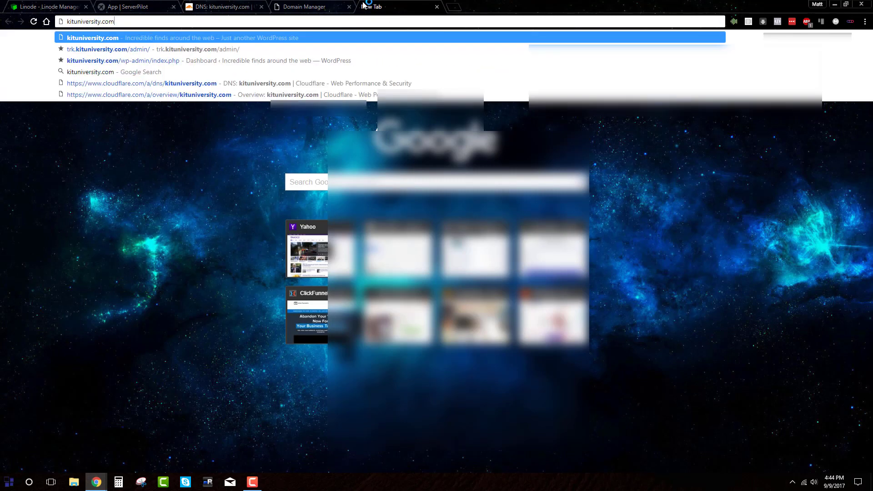
type("/wp-admin/")
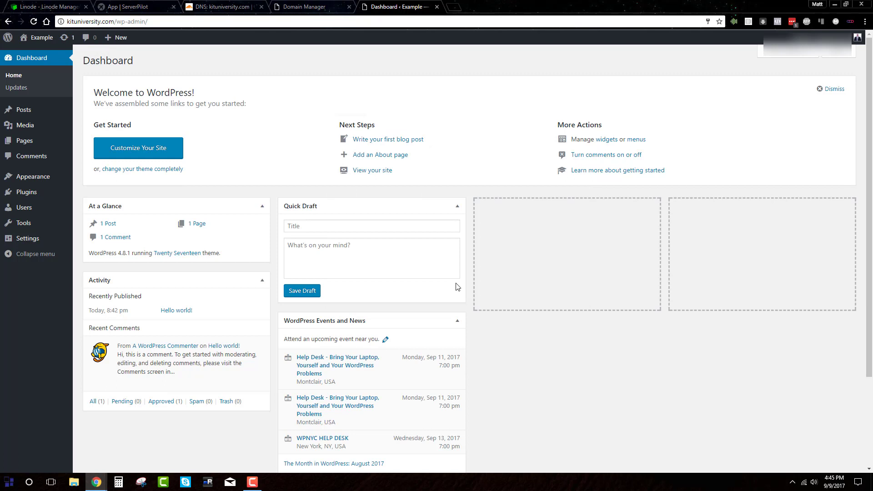
mouse_move(389, 334)
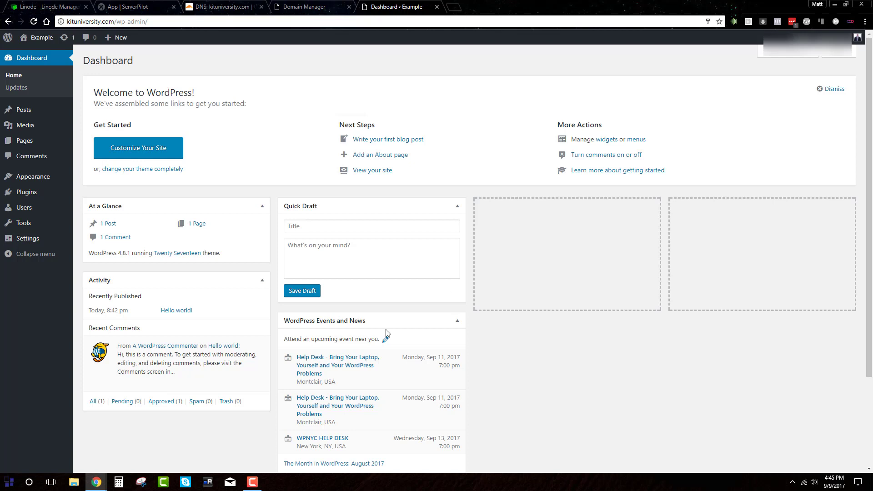
Step: Check the current date and time from the taskbar clock, then dismiss the panel
left_click(831, 481)
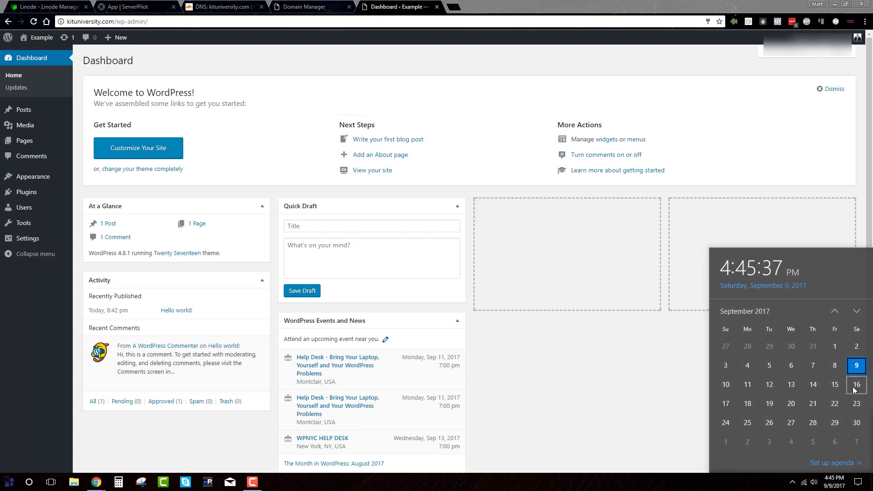
mouse_move(835, 365)
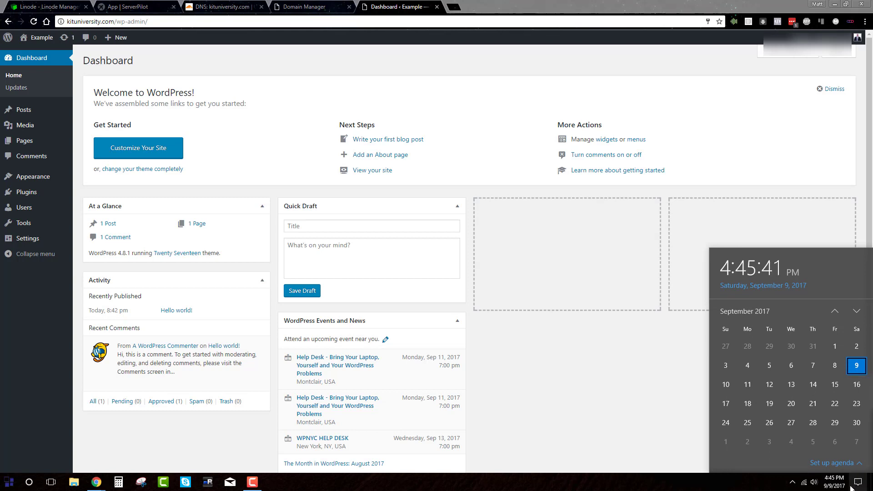
left_click(674, 361)
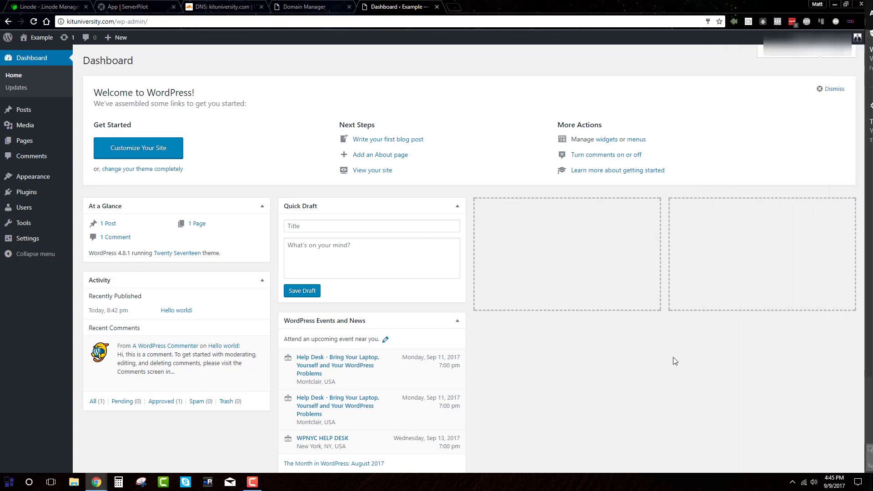